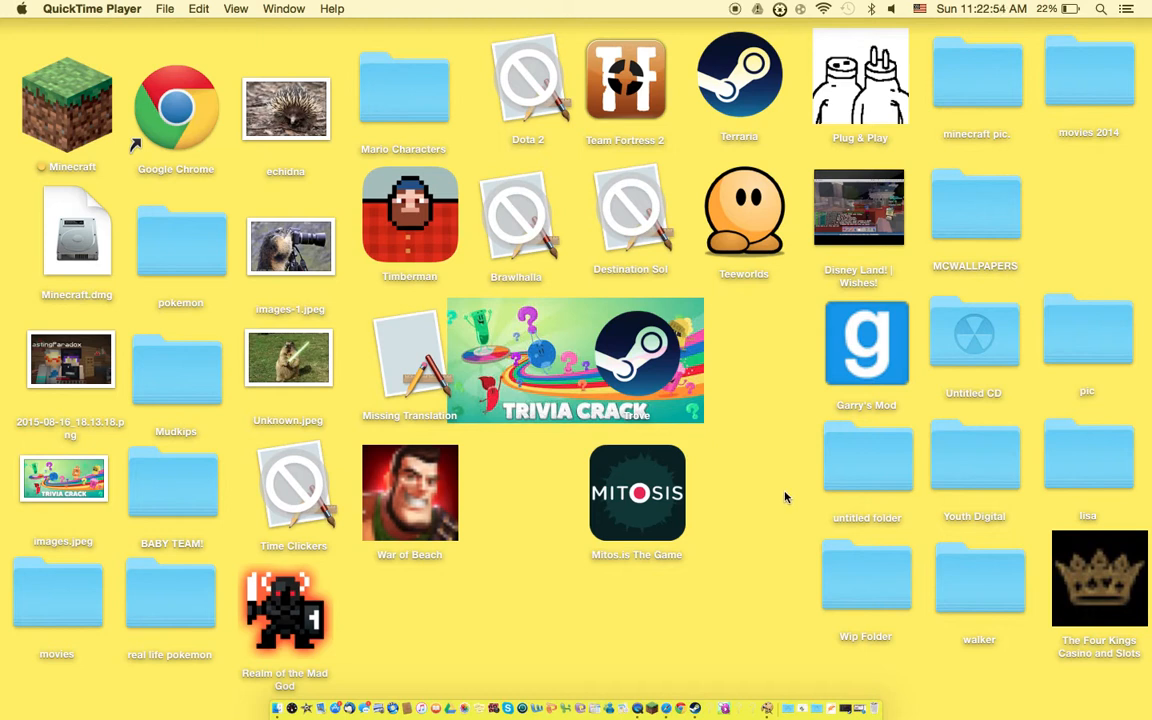
{"action": "mouse_move", "coordinate": [780, 504]}
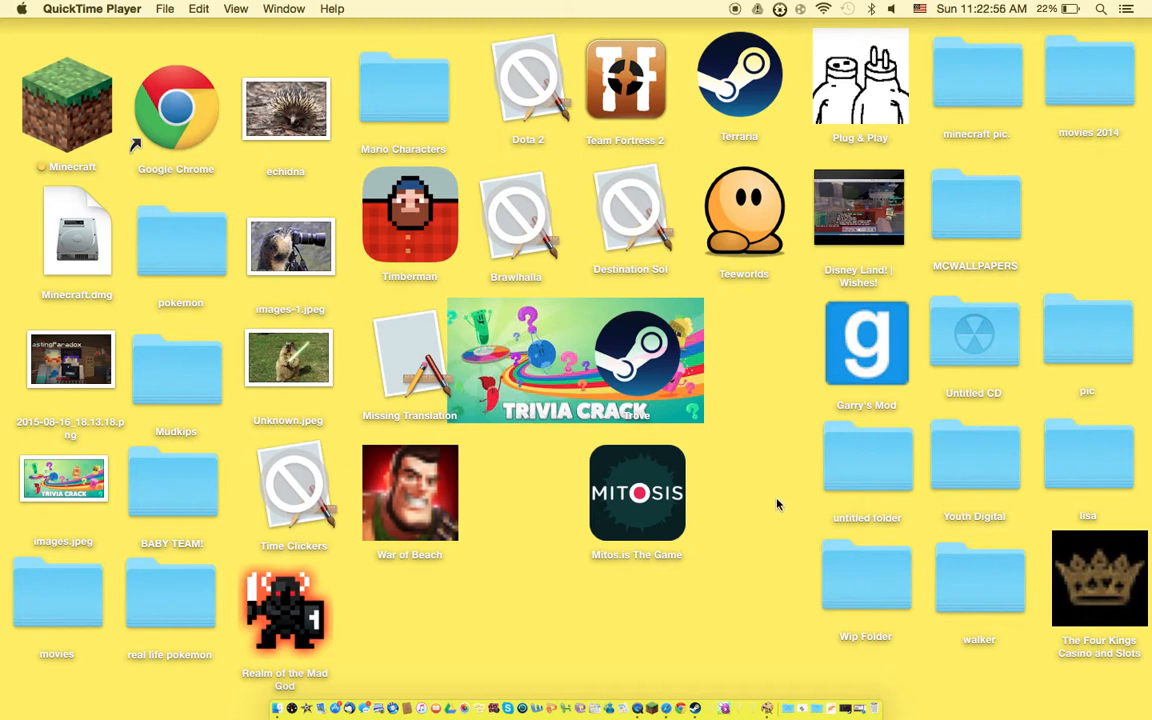
{"action": "mouse_move", "coordinate": [616, 596]}
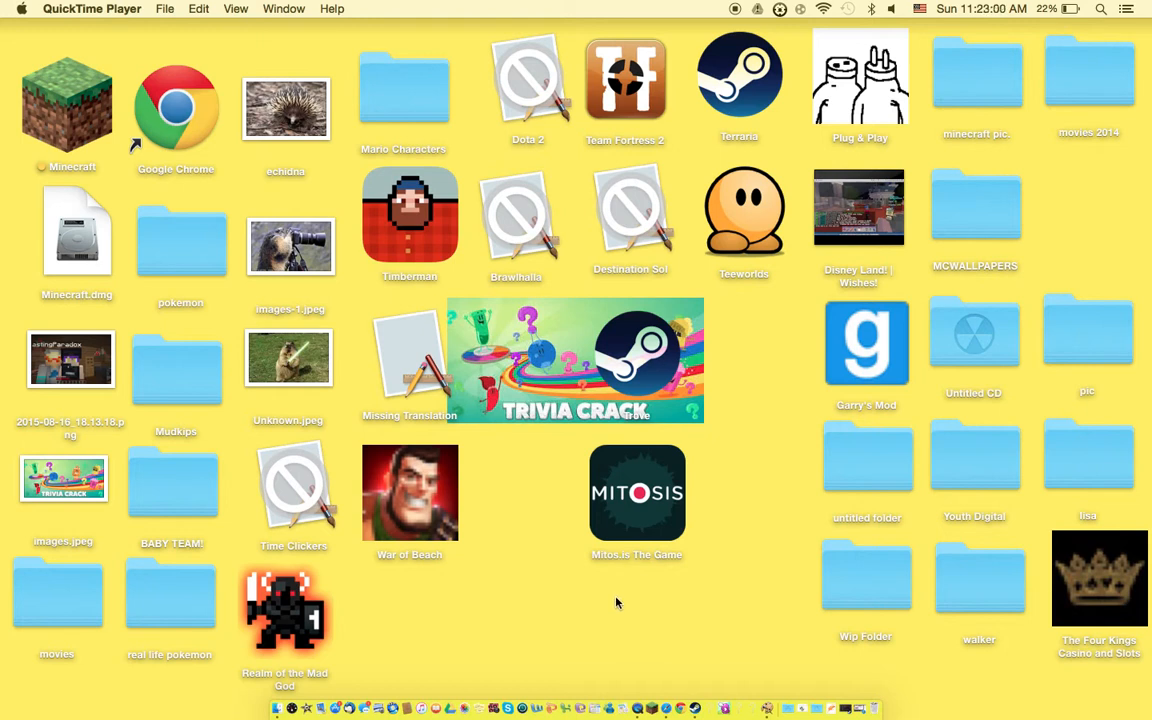
{"action": "mouse_move", "coordinate": [652, 592]}
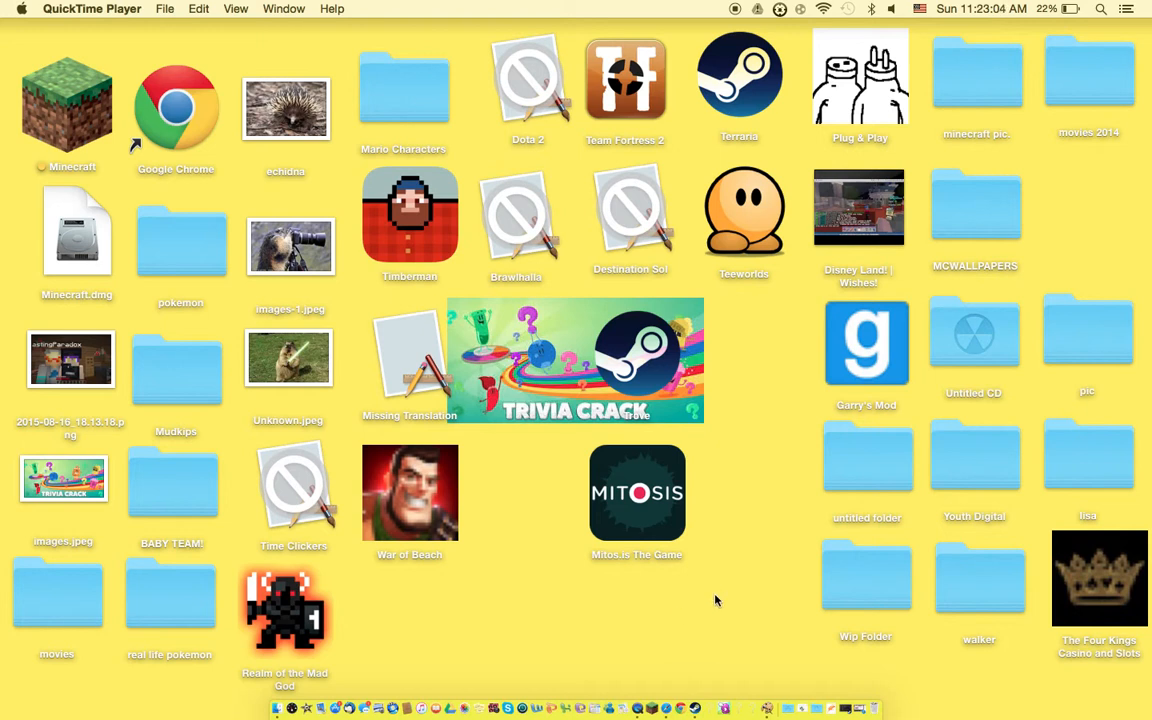
{"action": "mouse_move", "coordinate": [862, 710]}
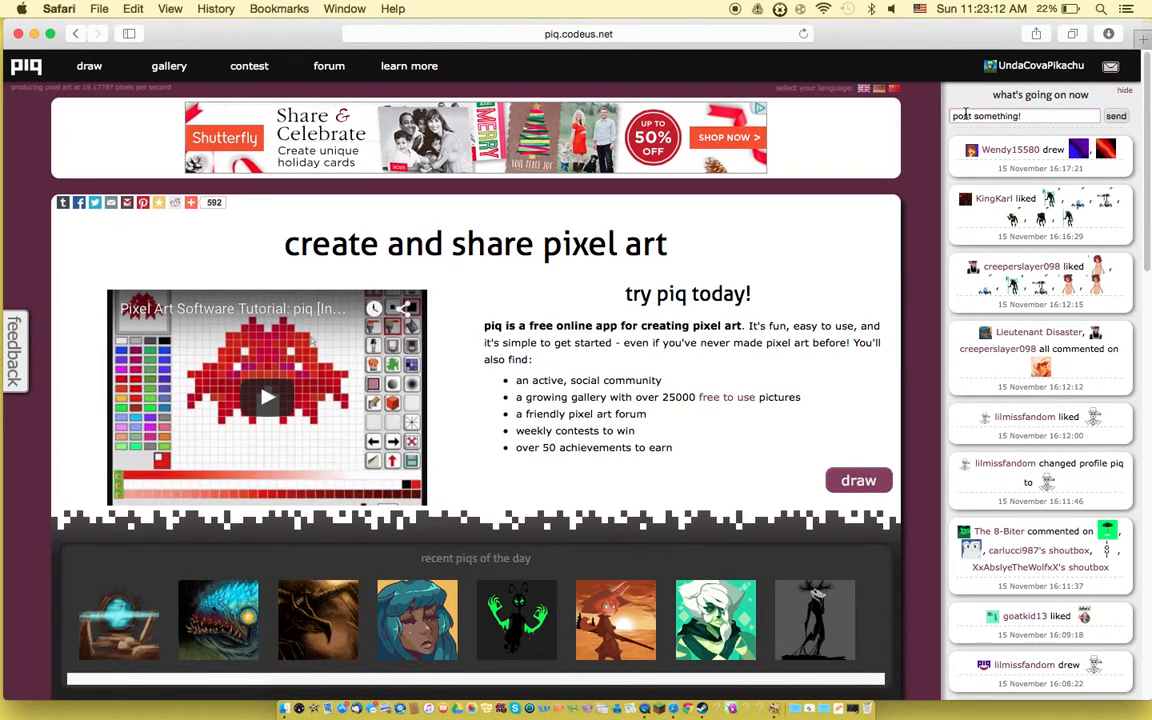
{"action": "left_click", "coordinate": [578, 32]}
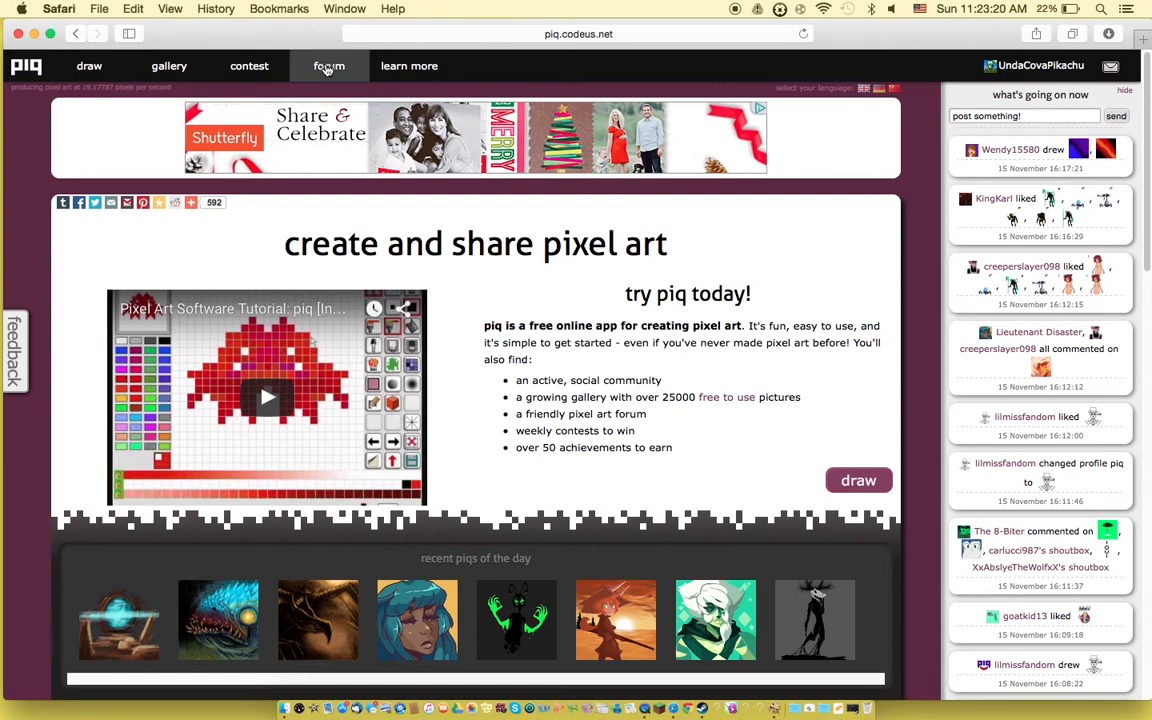
{"action": "left_click", "coordinate": [1040, 64]}
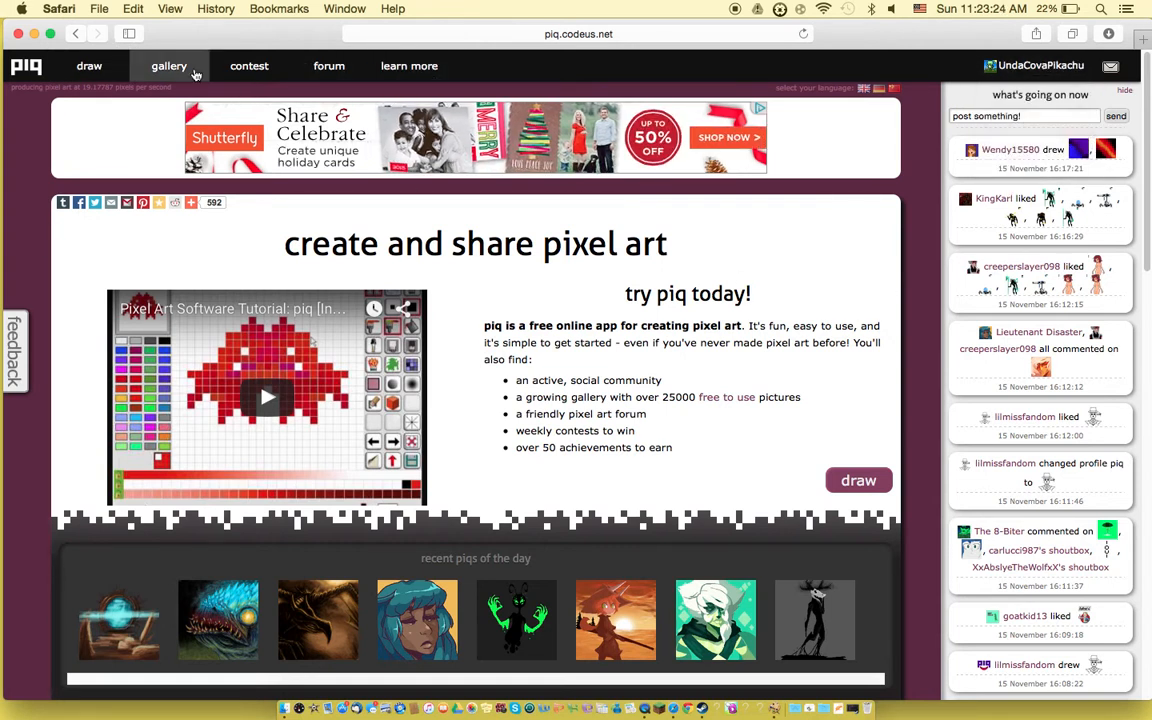
{"action": "left_click", "coordinate": [88, 66]}
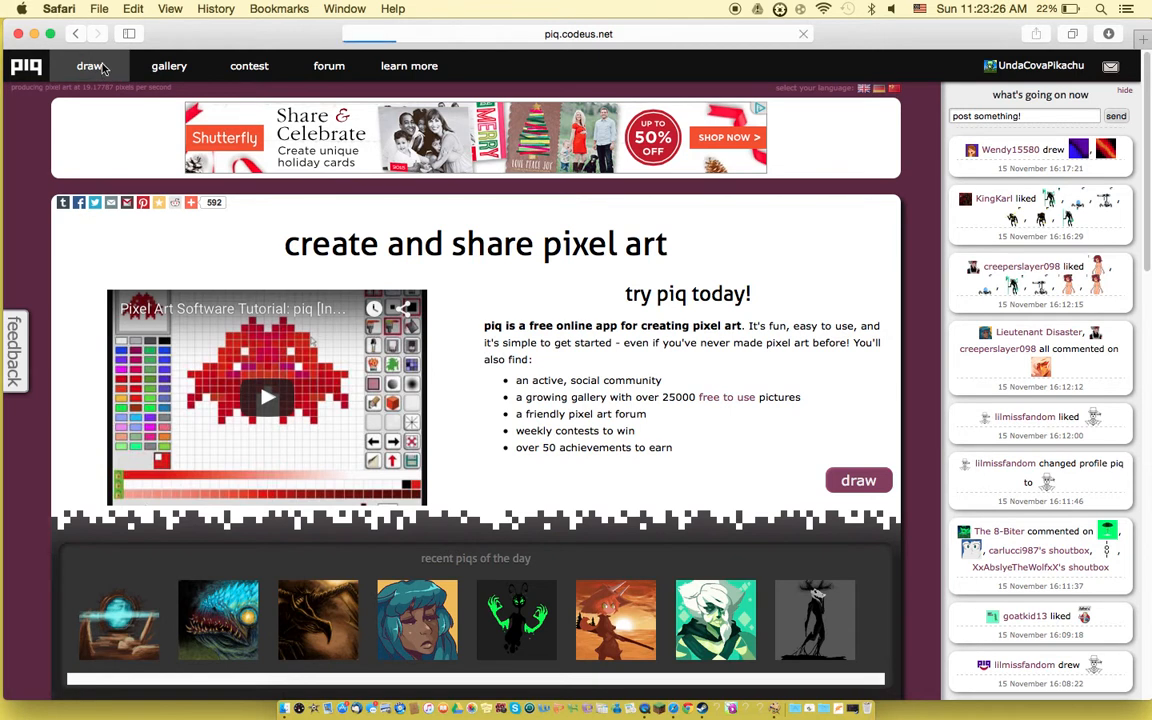
Step: Go to the draw page's empty canvas and pick brown from the palette
{"action": "left_click", "coordinate": [90, 64]}
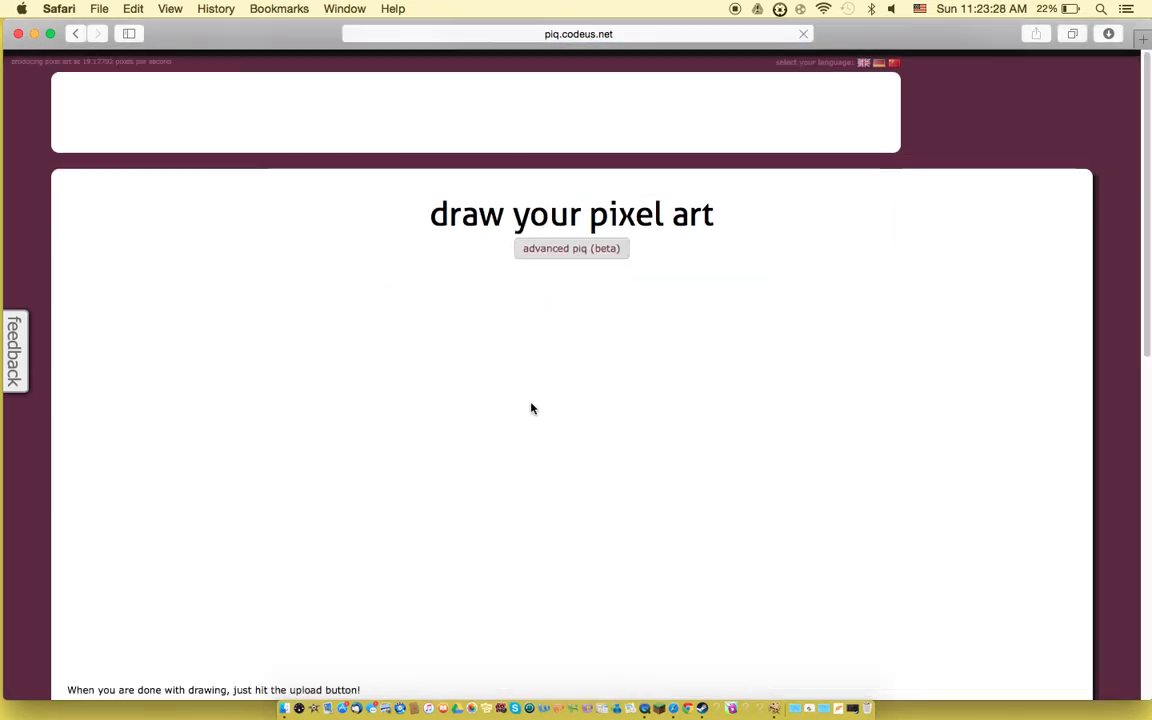
{"action": "scroll", "scroll_direction": "down", "scroll_amount": 3}
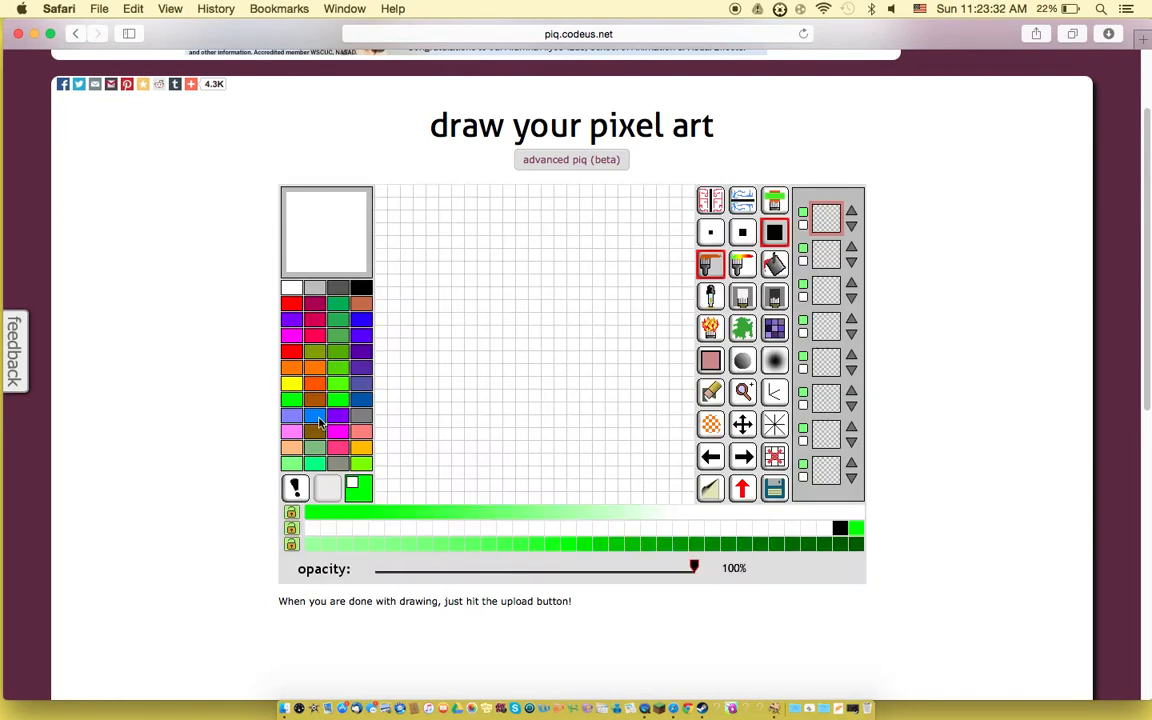
{"action": "left_click", "coordinate": [292, 296]}
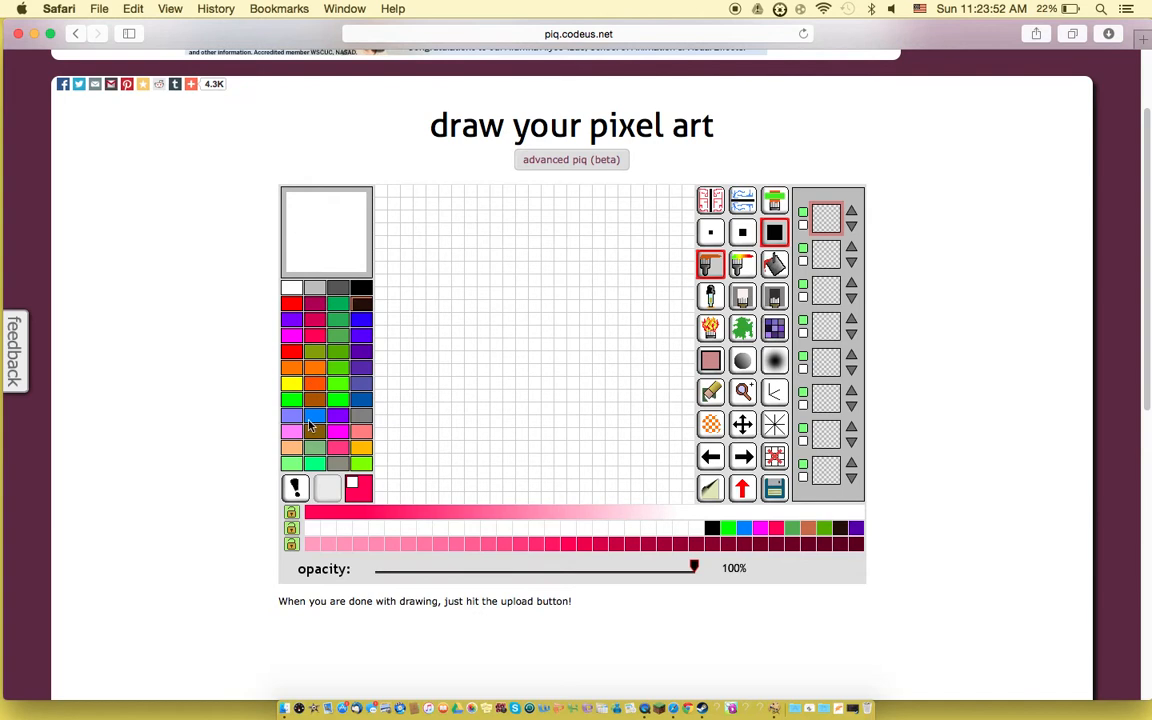
{"action": "mouse_move", "coordinate": [308, 428]}
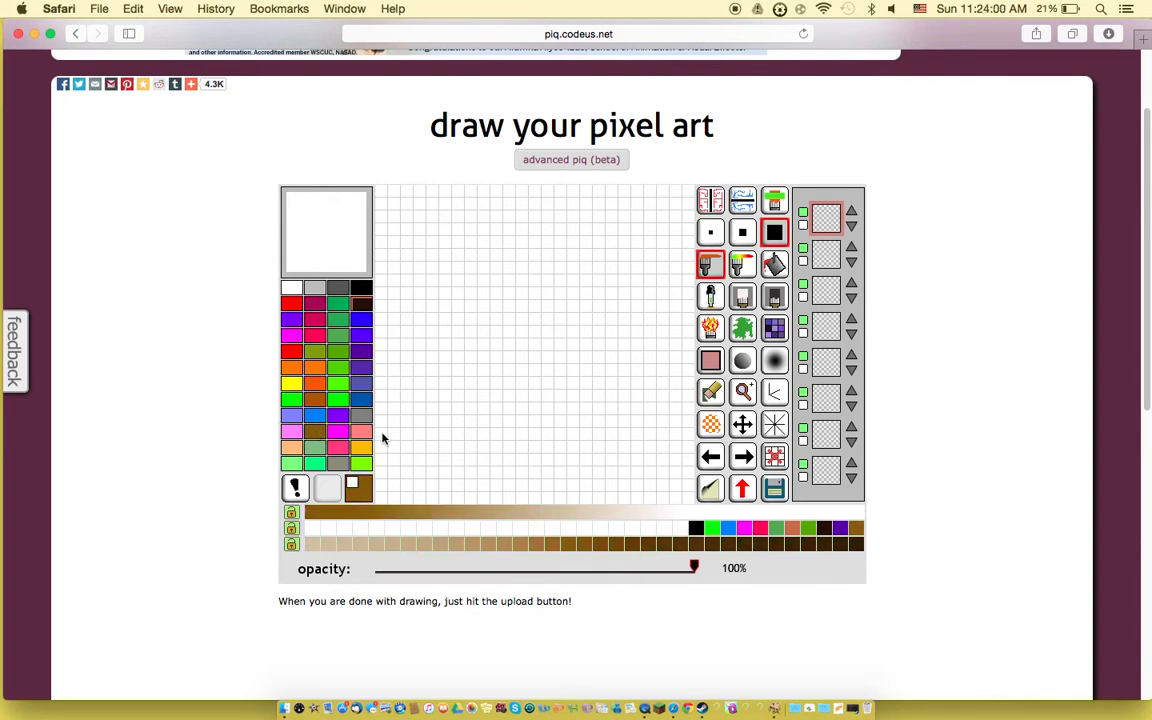
Step: Paint brown ground rows along the bottom, fill them solid and top with a green strip
{"action": "left_click_drag", "start_coordinate": [378, 436], "coordinate": [538, 436]}
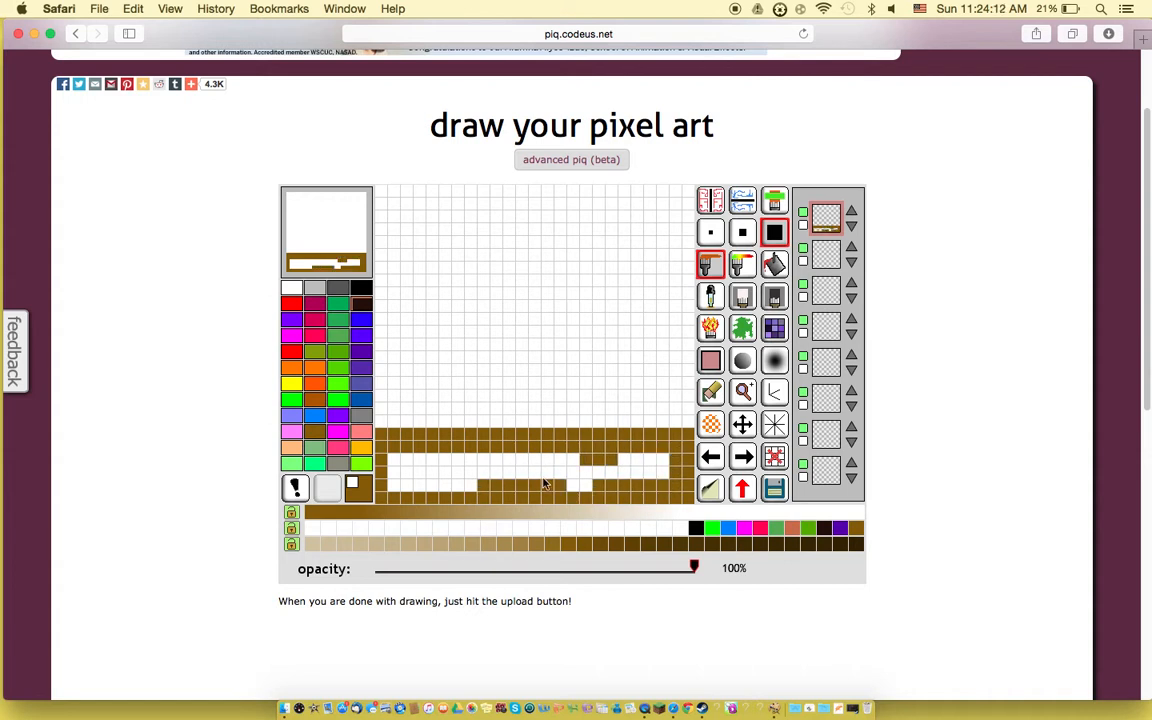
{"action": "left_click", "coordinate": [432, 456]}
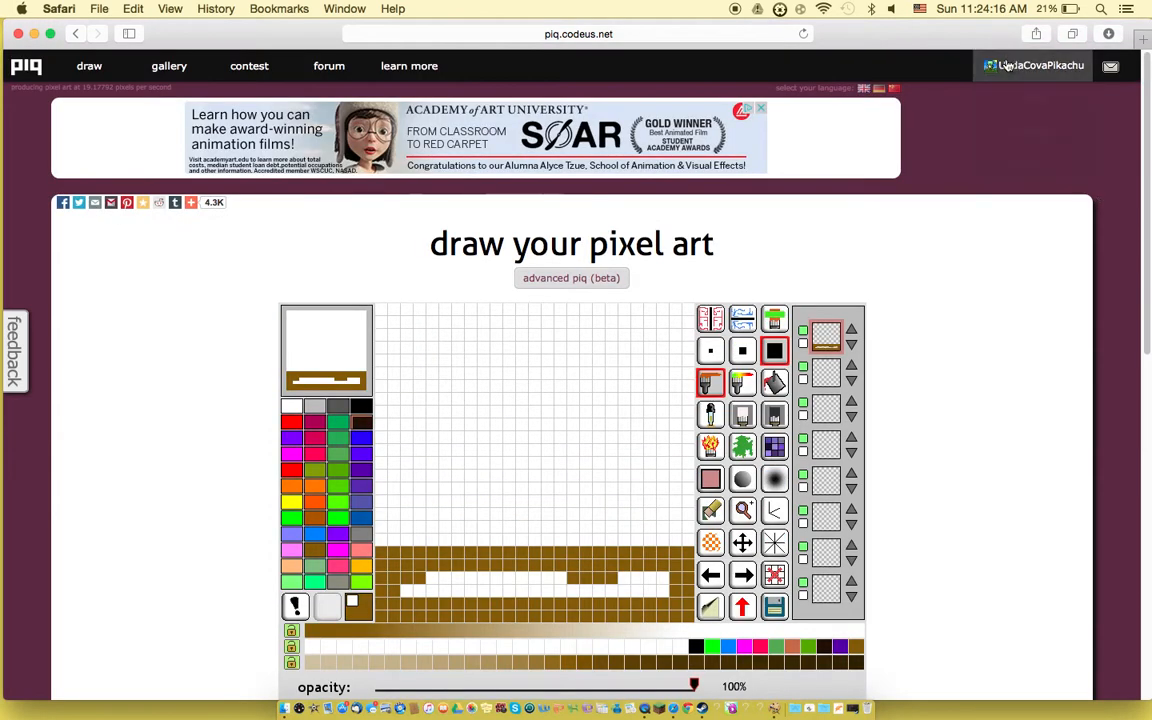
{"action": "left_click", "coordinate": [1036, 64]}
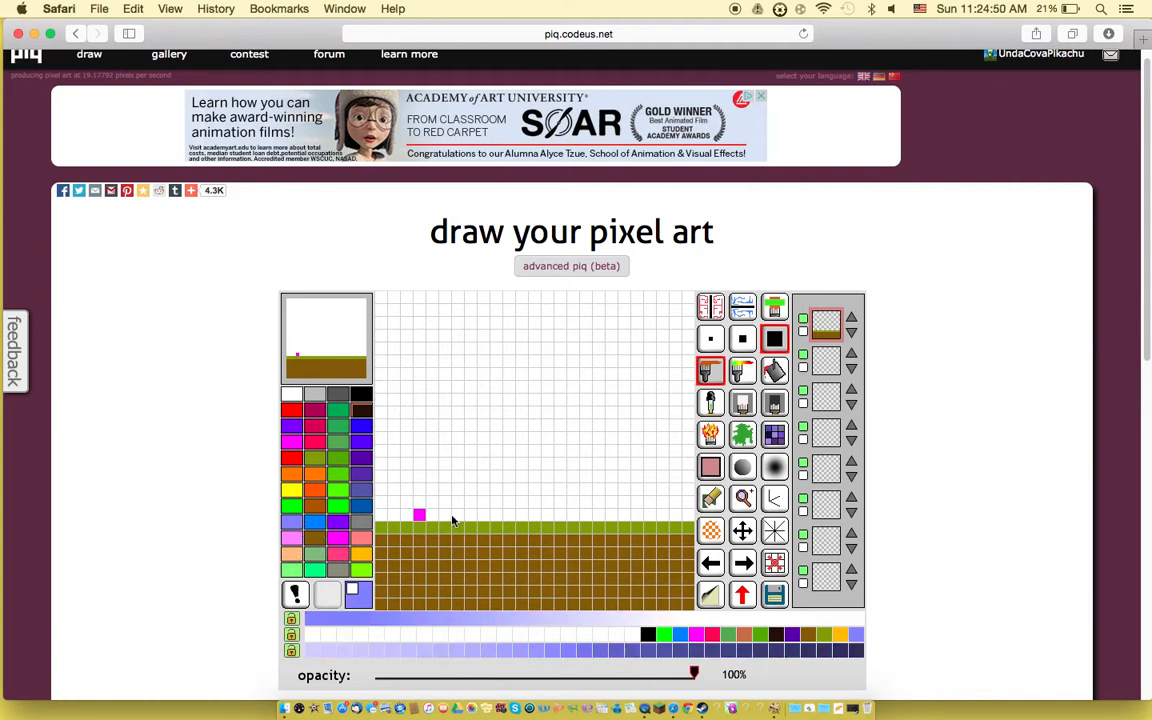
Step: Pencil two small figures above the ground, toggling the finer grid for detail
{"action": "left_click", "coordinate": [456, 516]}
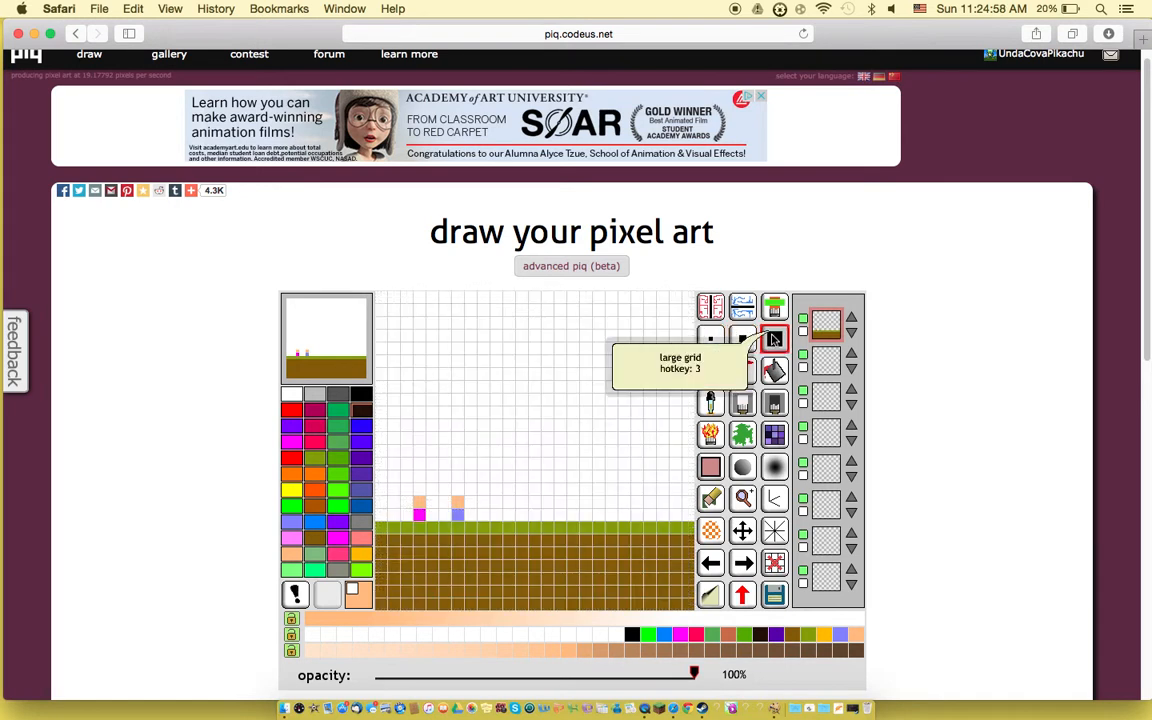
{"action": "left_click", "coordinate": [776, 338]}
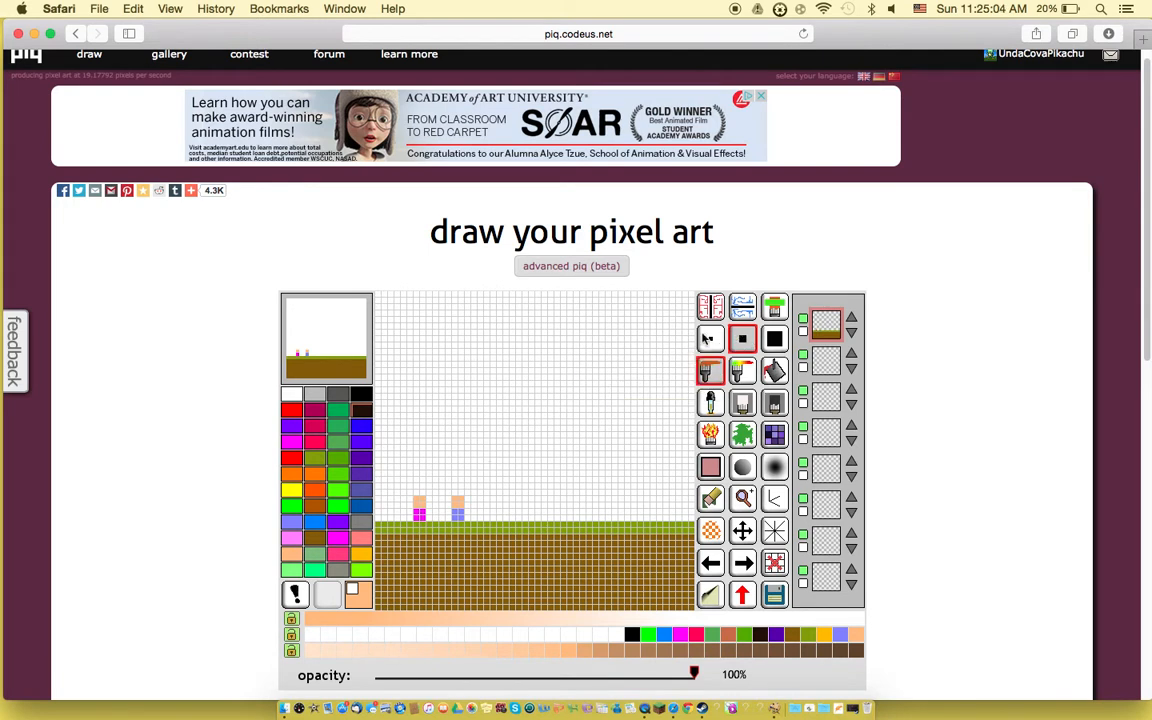
{"action": "left_click", "coordinate": [710, 338]}
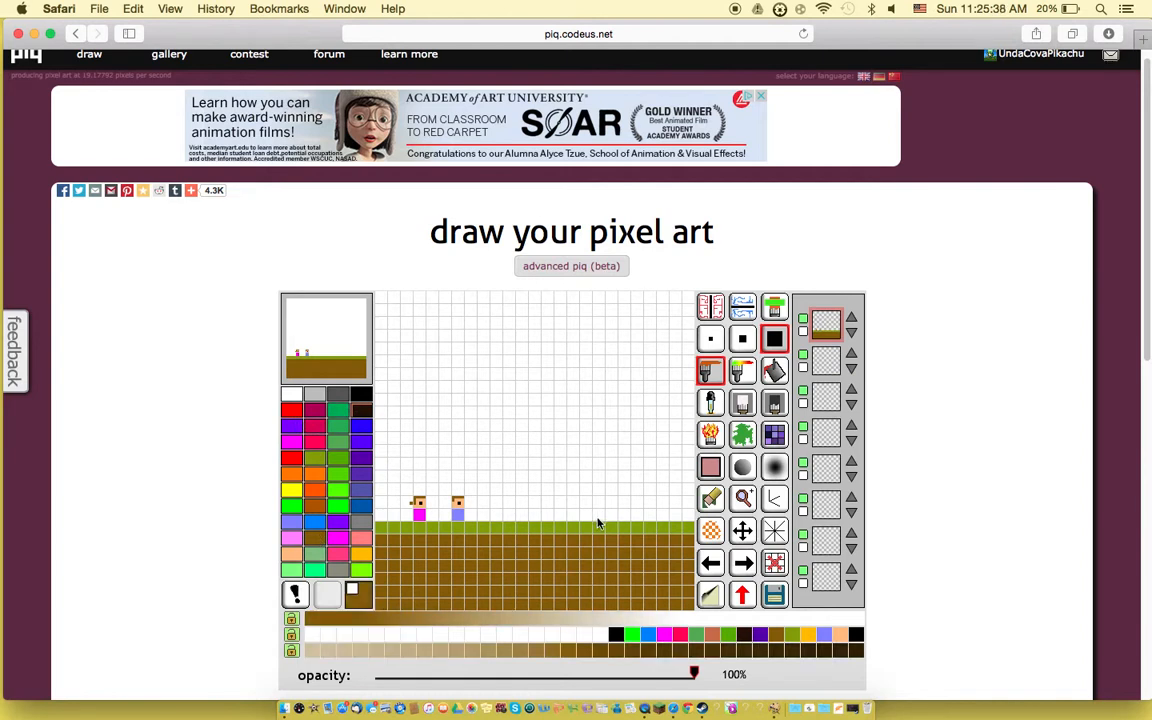
Step: Draw a tall brown trunk with a flared base and fill it solid
{"action": "left_click", "coordinate": [548, 516]}
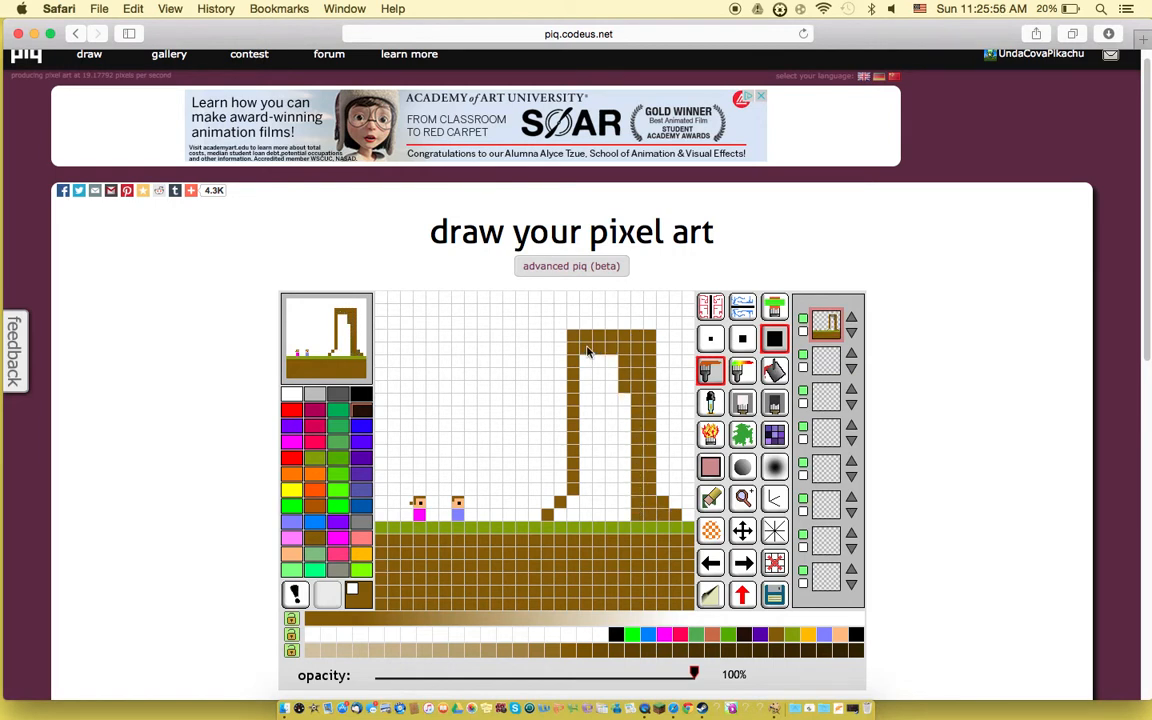
{"action": "left_click_drag", "start_coordinate": [562, 350], "coordinate": [562, 516]}
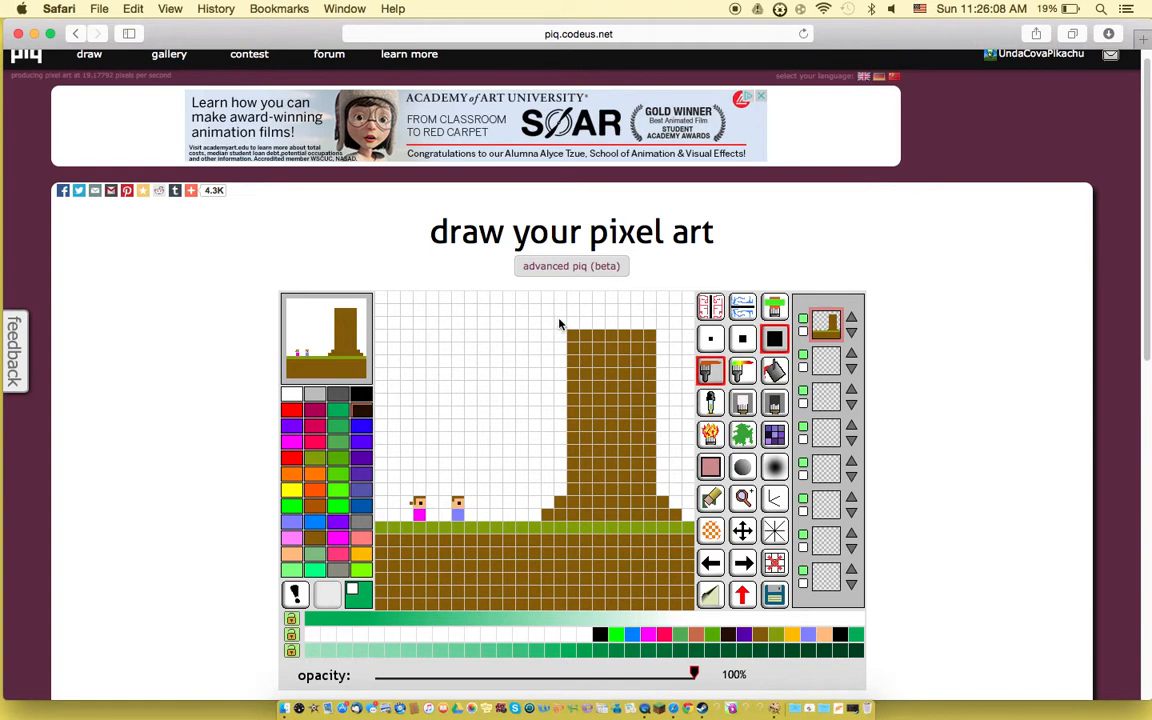
Step: Switch to green and drag a leafy canopy across the top rows above the trunk
{"action": "left_click", "coordinate": [548, 310]}
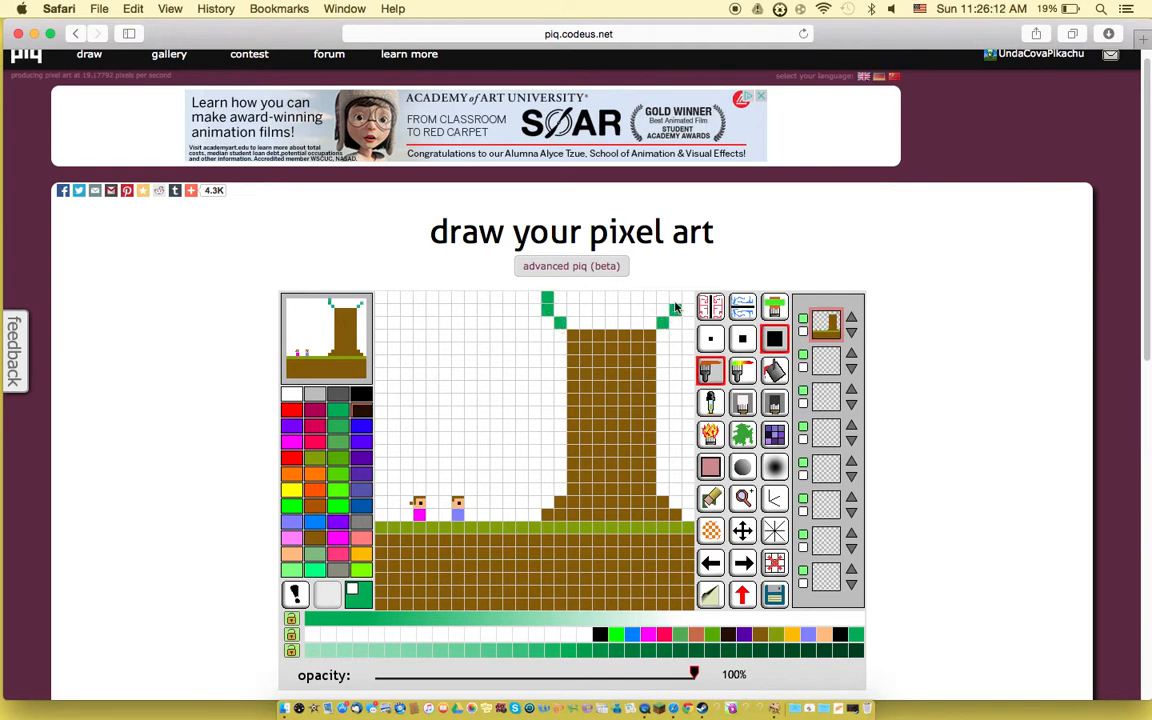
{"action": "left_click_drag", "start_coordinate": [548, 298], "coordinate": [668, 298]}
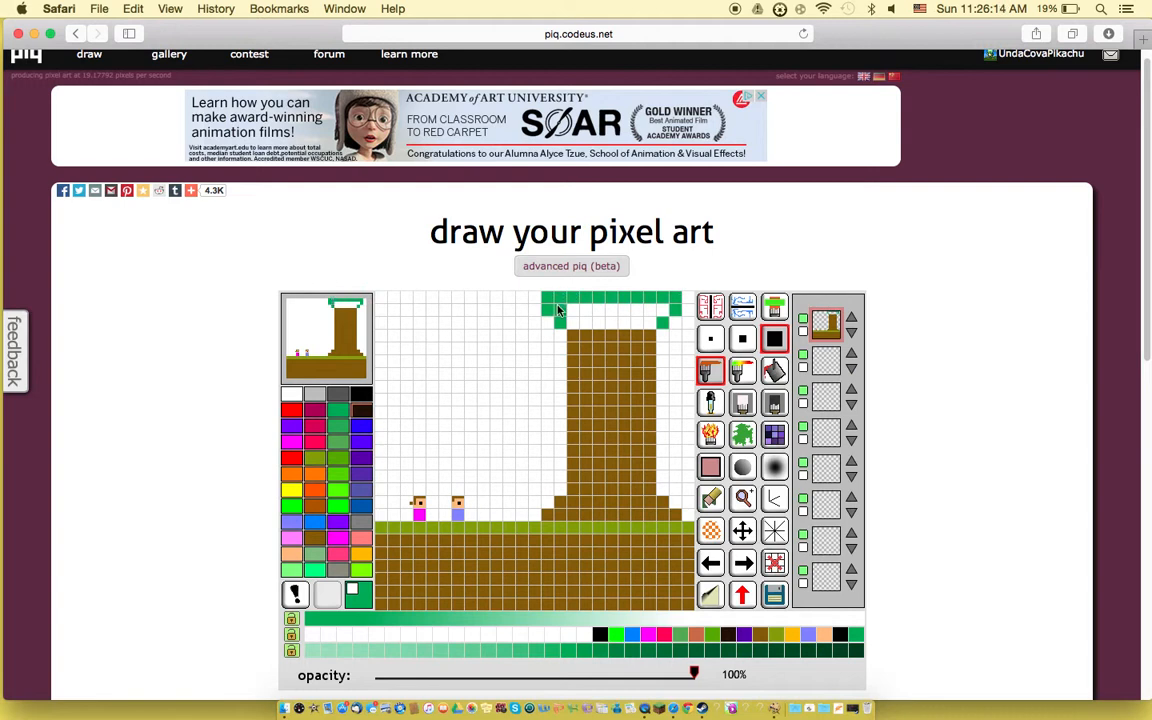
{"action": "left_click_drag", "start_coordinate": [560, 310], "coordinate": [660, 324]}
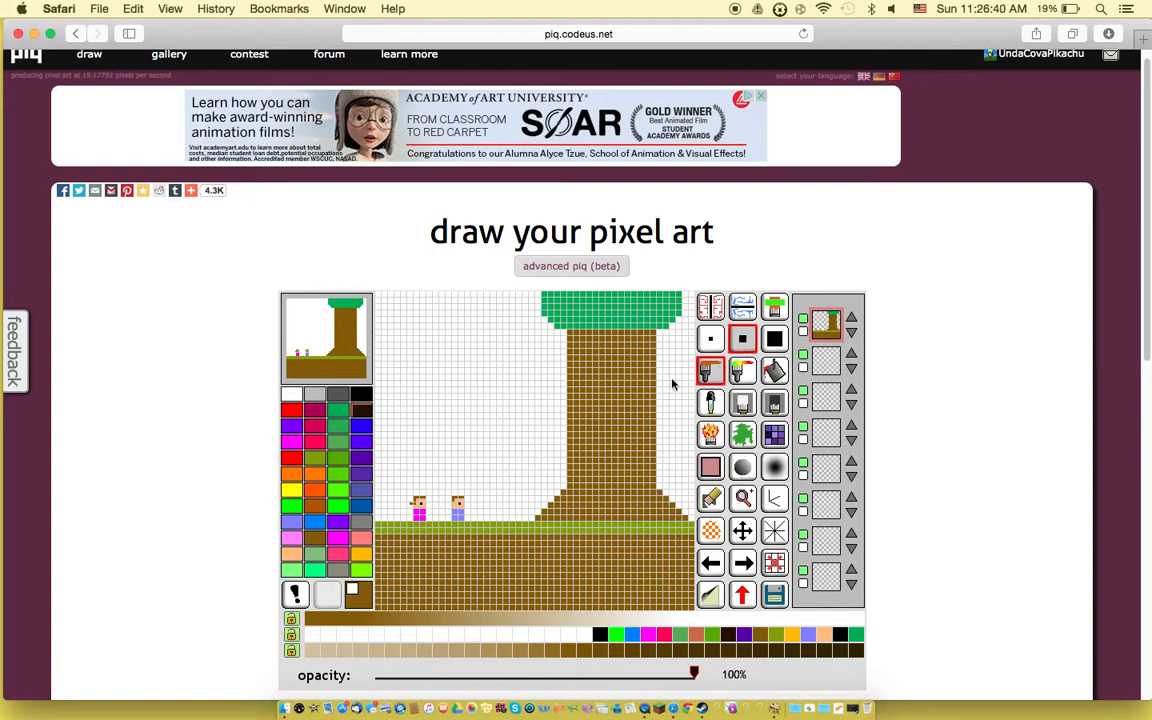
{"action": "mouse_move", "coordinate": [710, 336]}
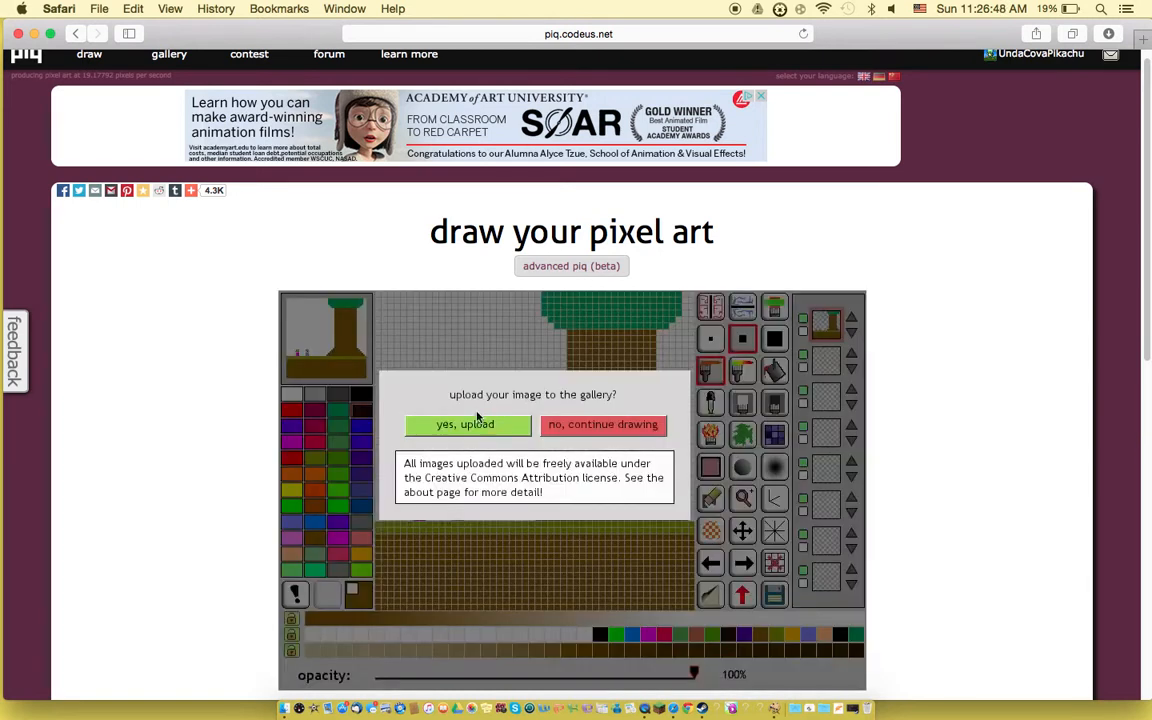
Step: Confirm the upload, title it 'General Sherman' with corrected spelling, and update the piq info
{"action": "left_click", "coordinate": [464, 424]}
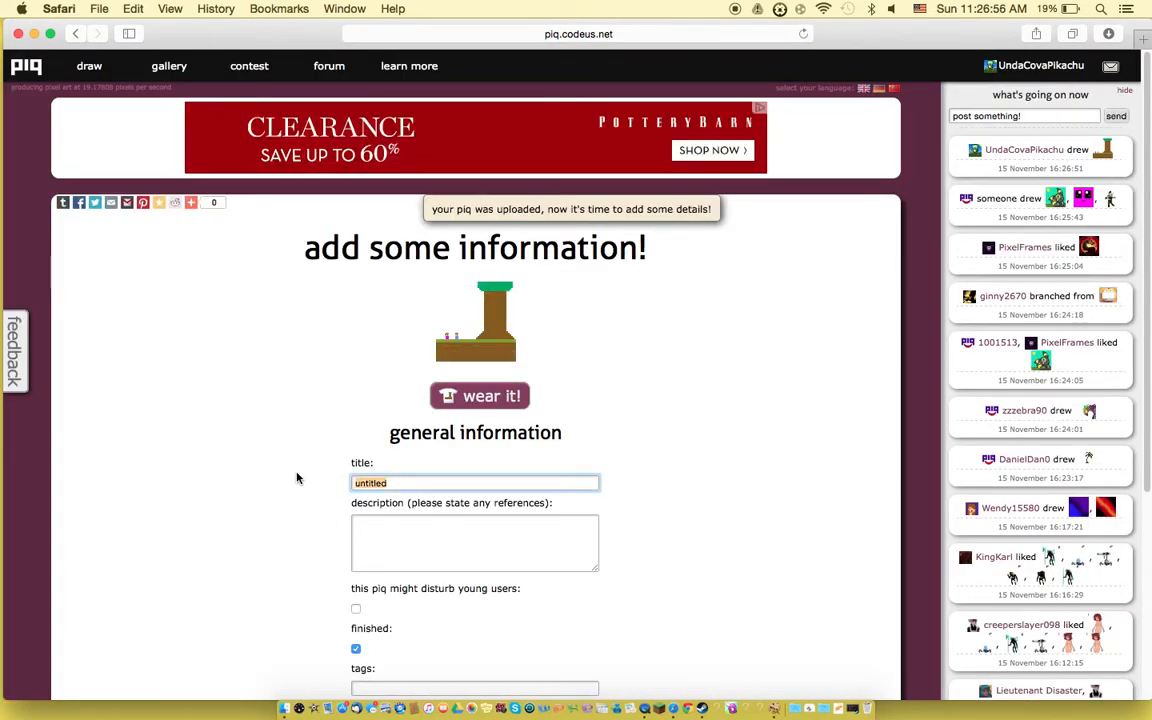
{"action": "type", "text": "General Sherman"}
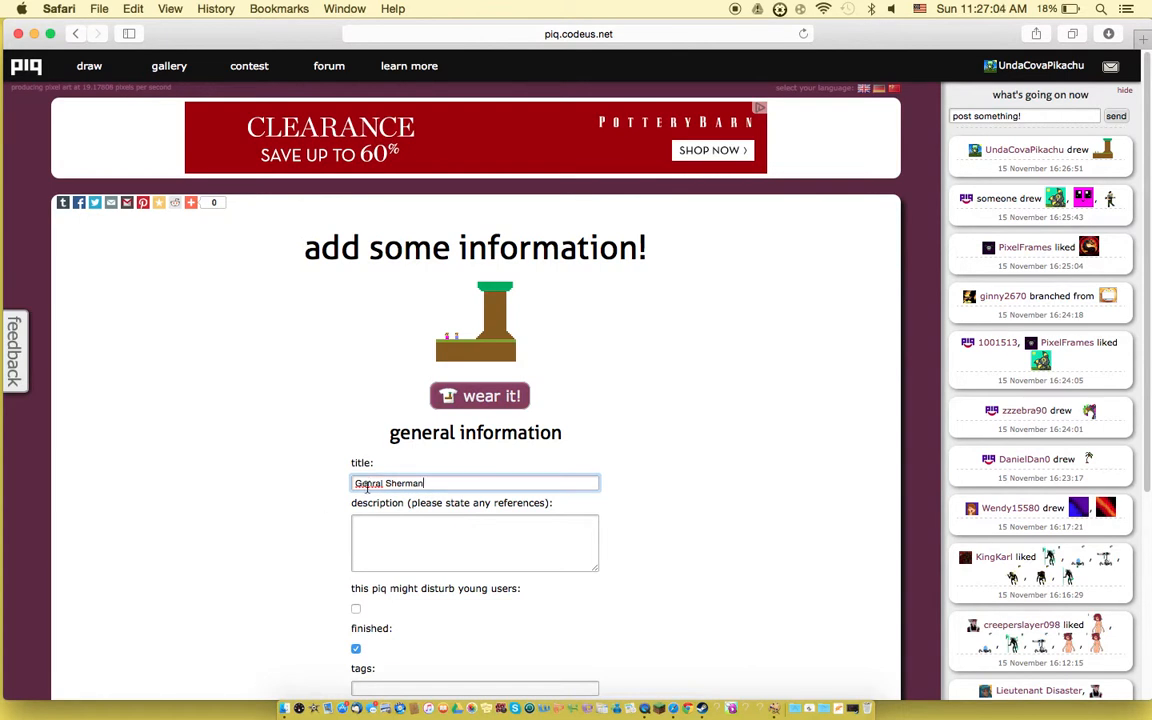
{"action": "right_click", "coordinate": [368, 482]}
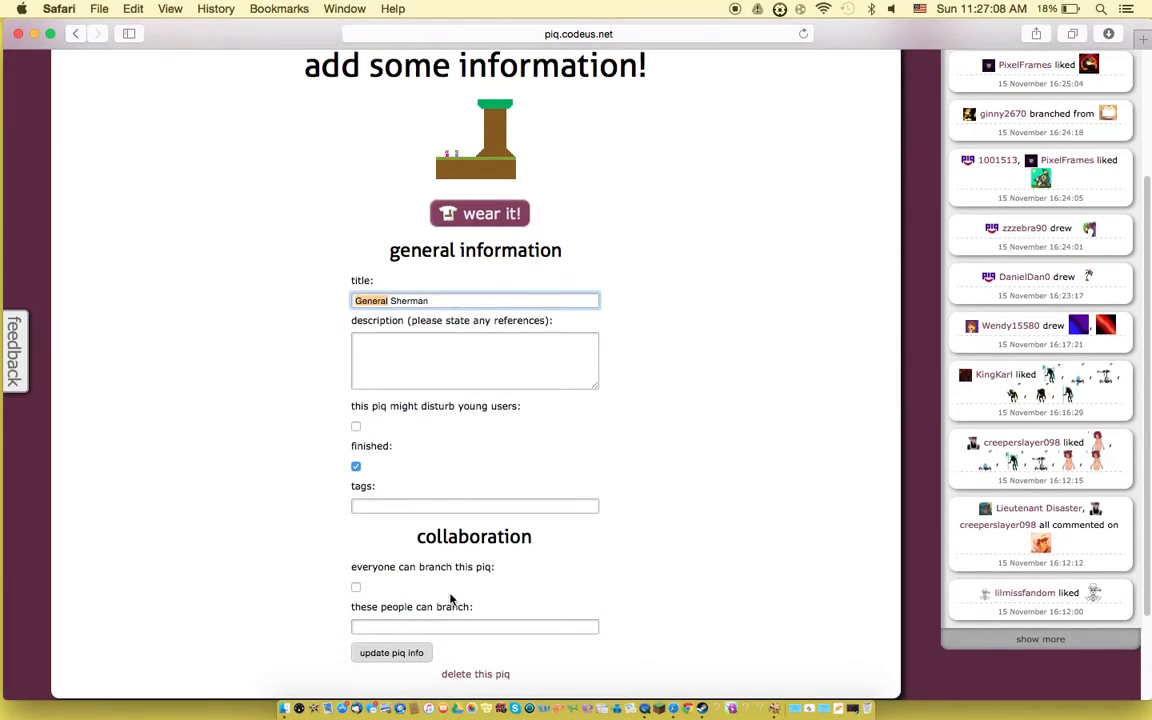
{"action": "scroll", "scroll_direction": "down", "scroll_amount": 3}
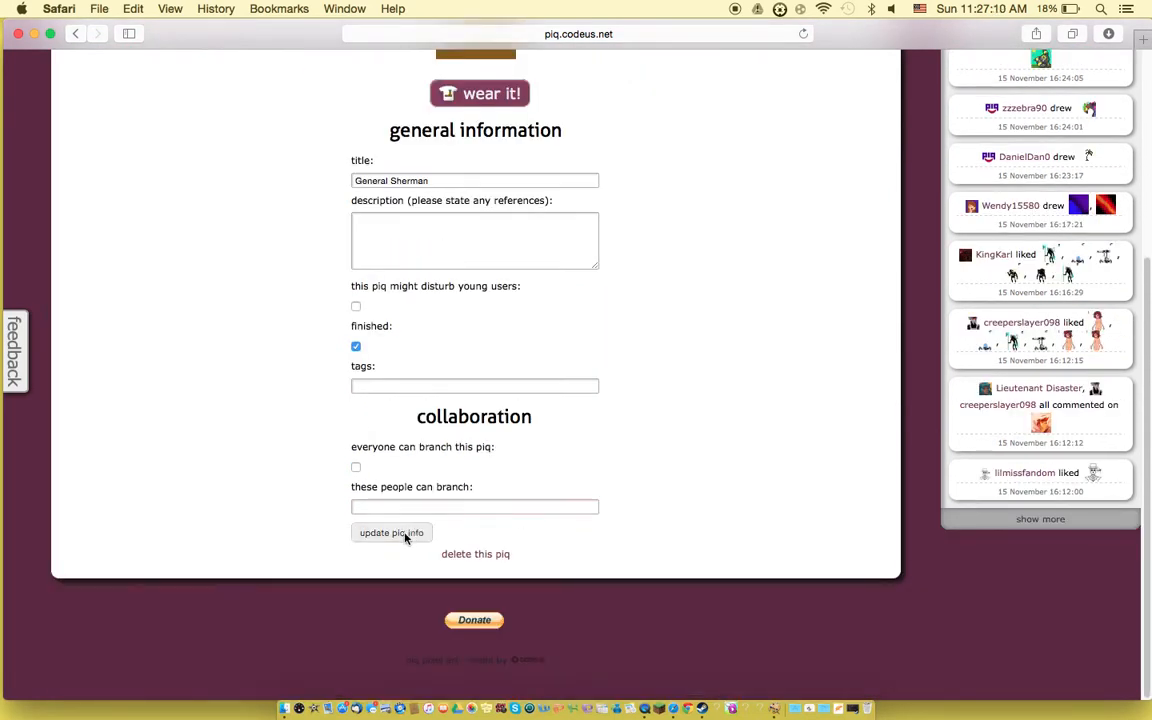
{"action": "left_click", "coordinate": [392, 532]}
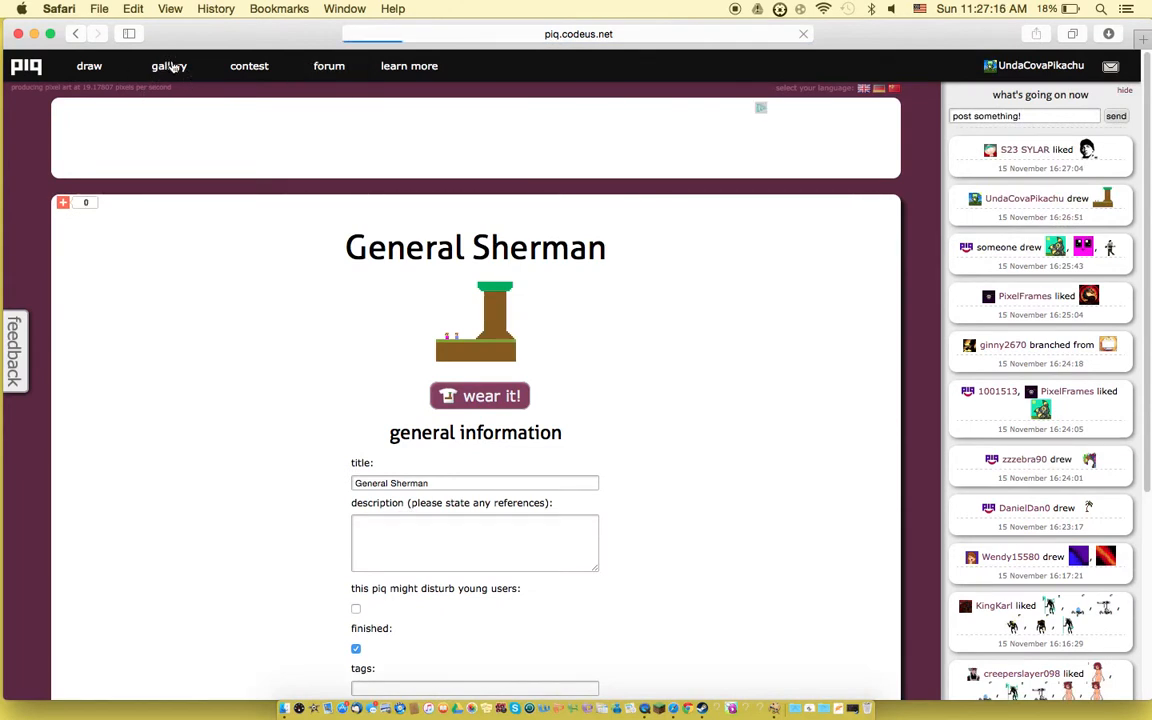
Step: Go to the gallery and then the user's own profile listing the new tree piq
{"action": "left_click", "coordinate": [168, 64]}
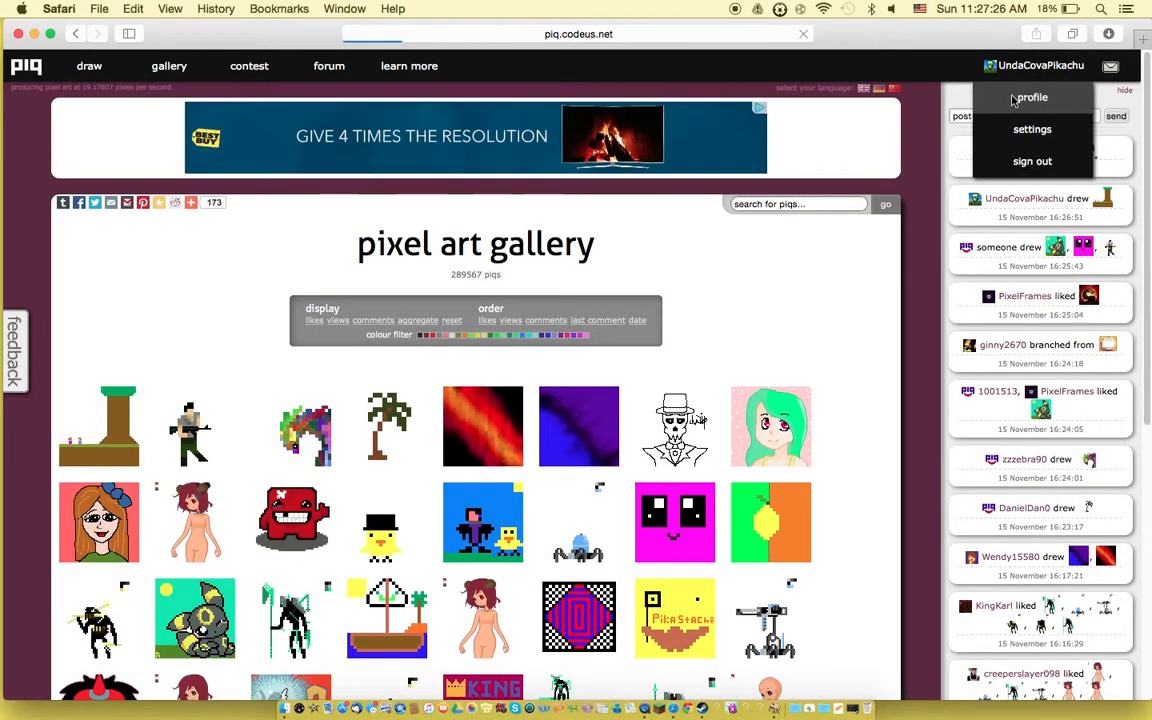
{"action": "left_click", "coordinate": [1032, 96]}
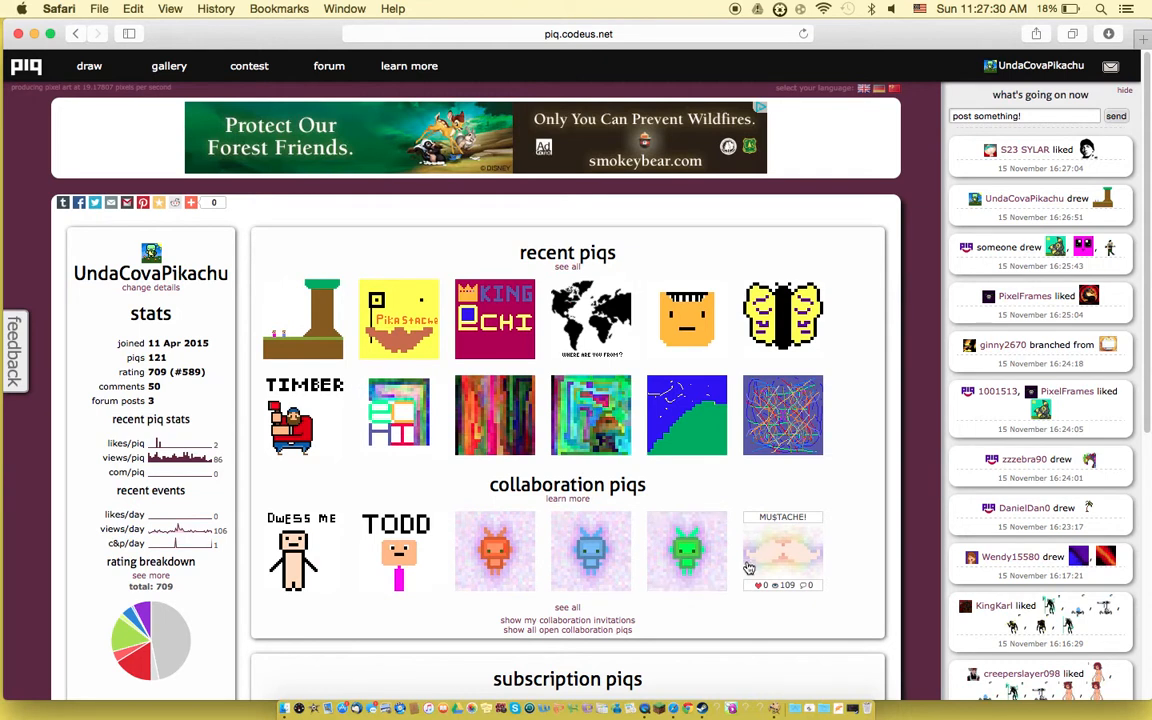
{"action": "mouse_move", "coordinate": [688, 552]}
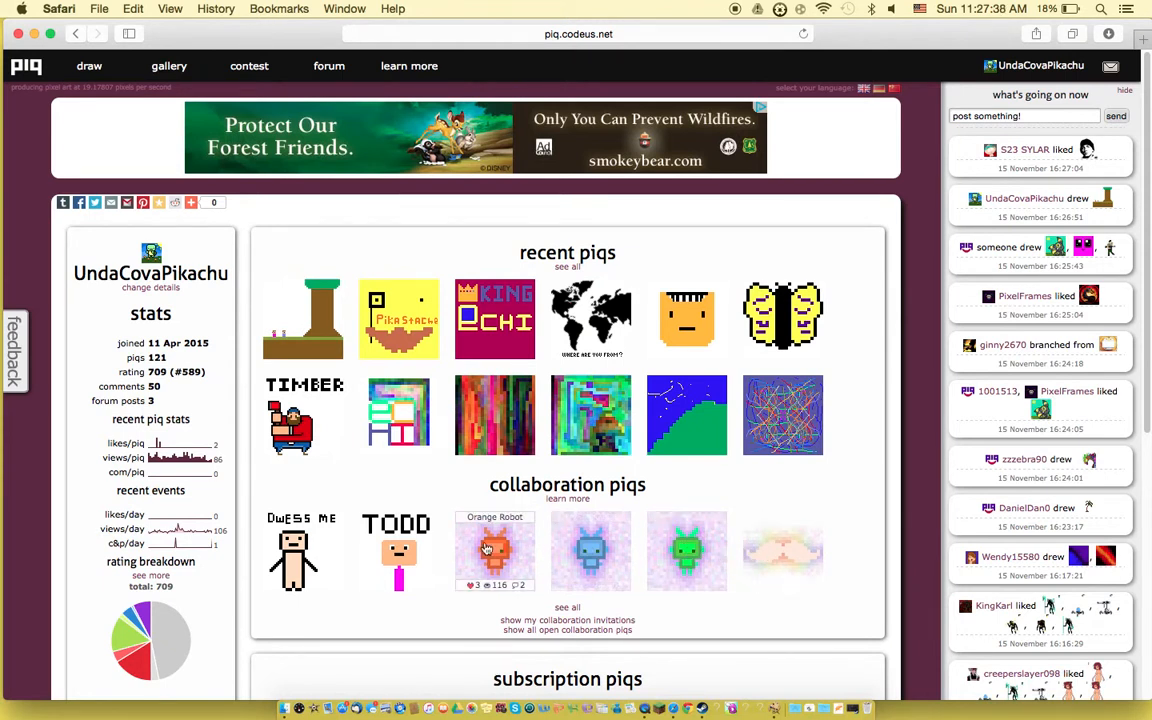
{"action": "left_click", "coordinate": [494, 550]}
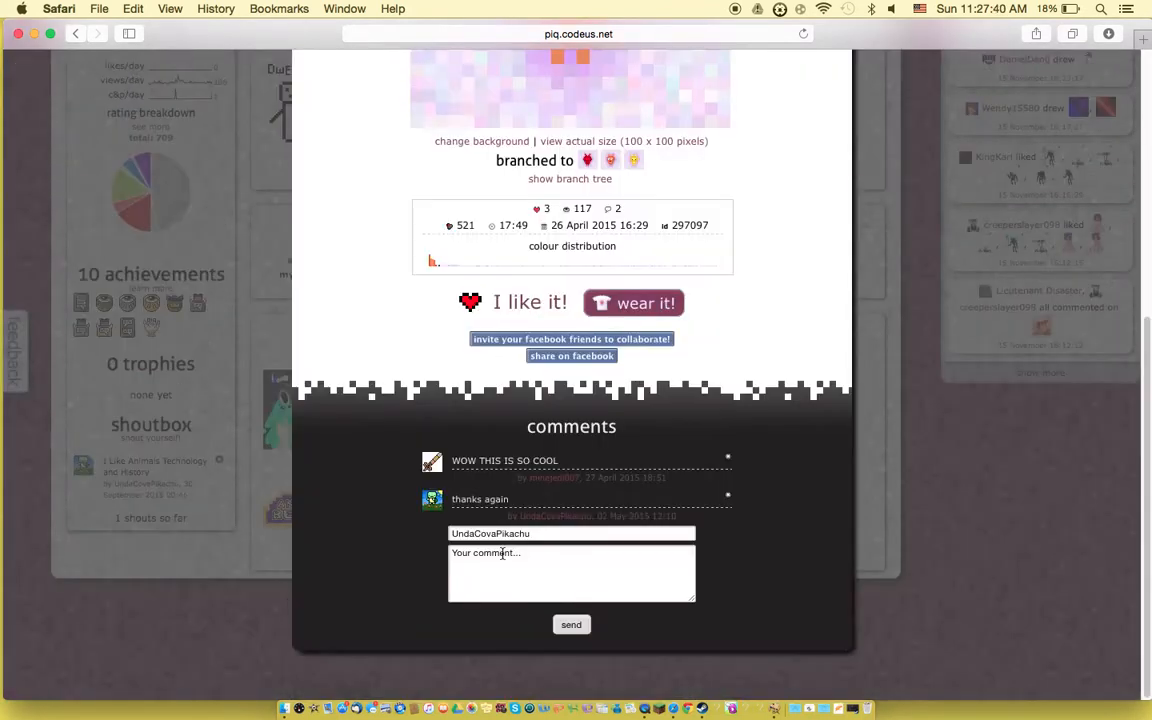
{"action": "scroll", "scroll_direction": "down", "scroll_amount": 3}
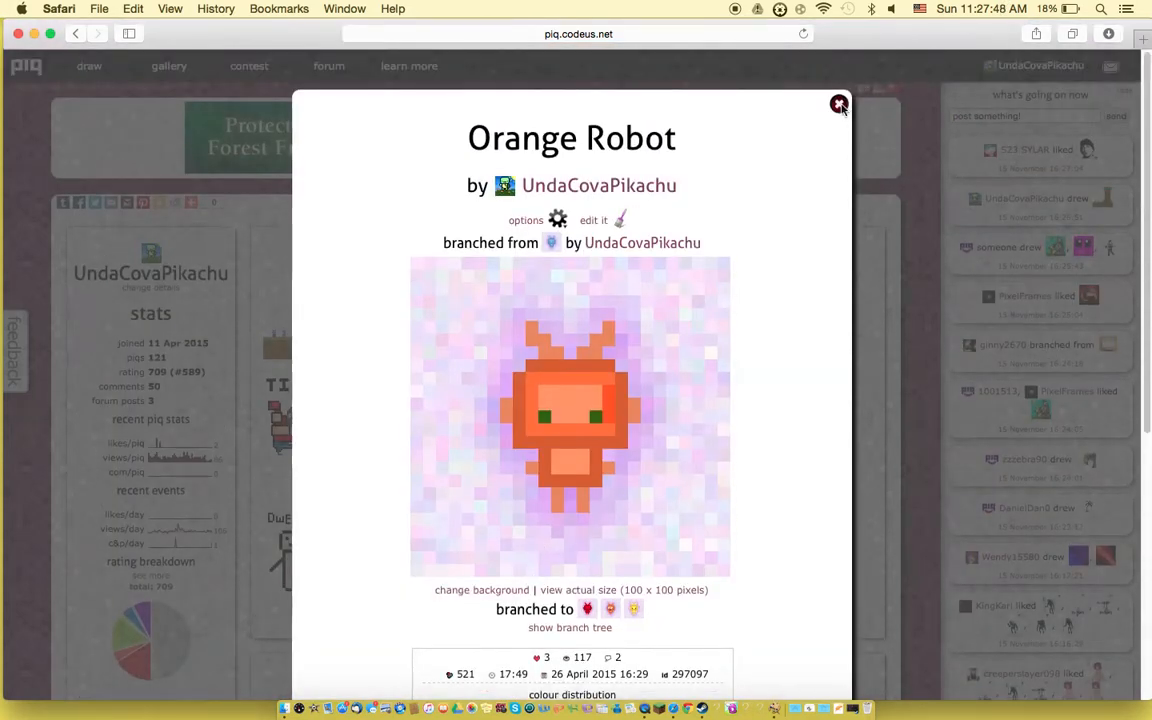
{"action": "left_click", "coordinate": [838, 104]}
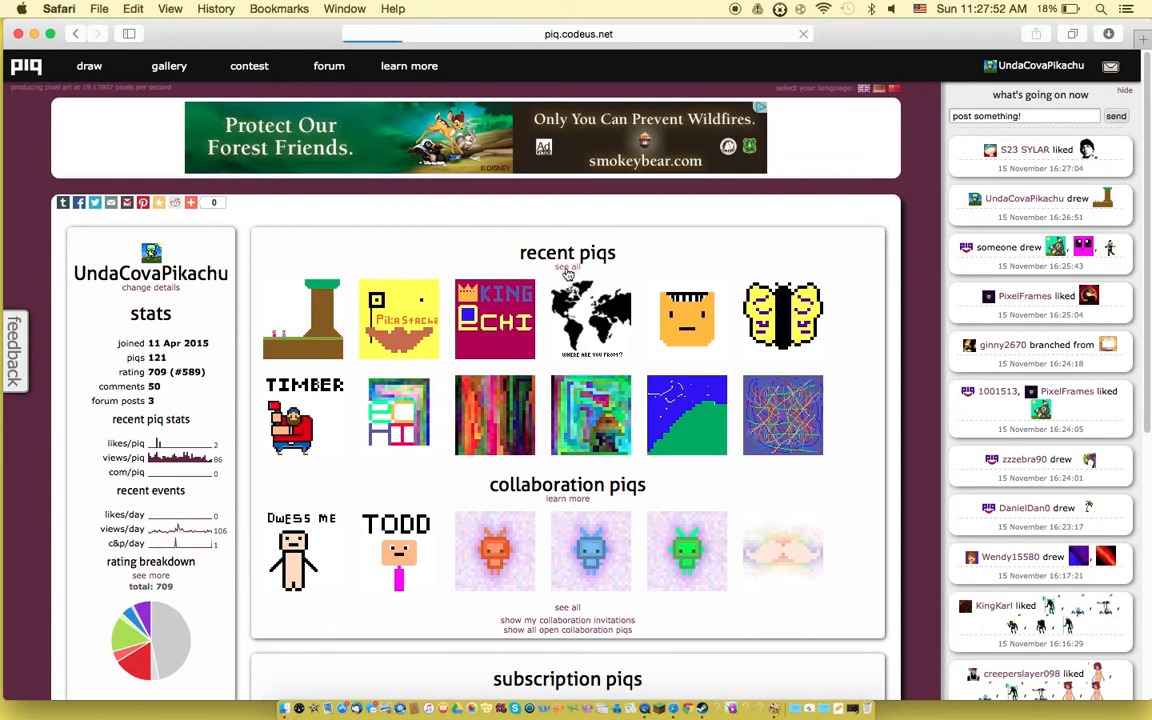
{"action": "left_click", "coordinate": [168, 64]}
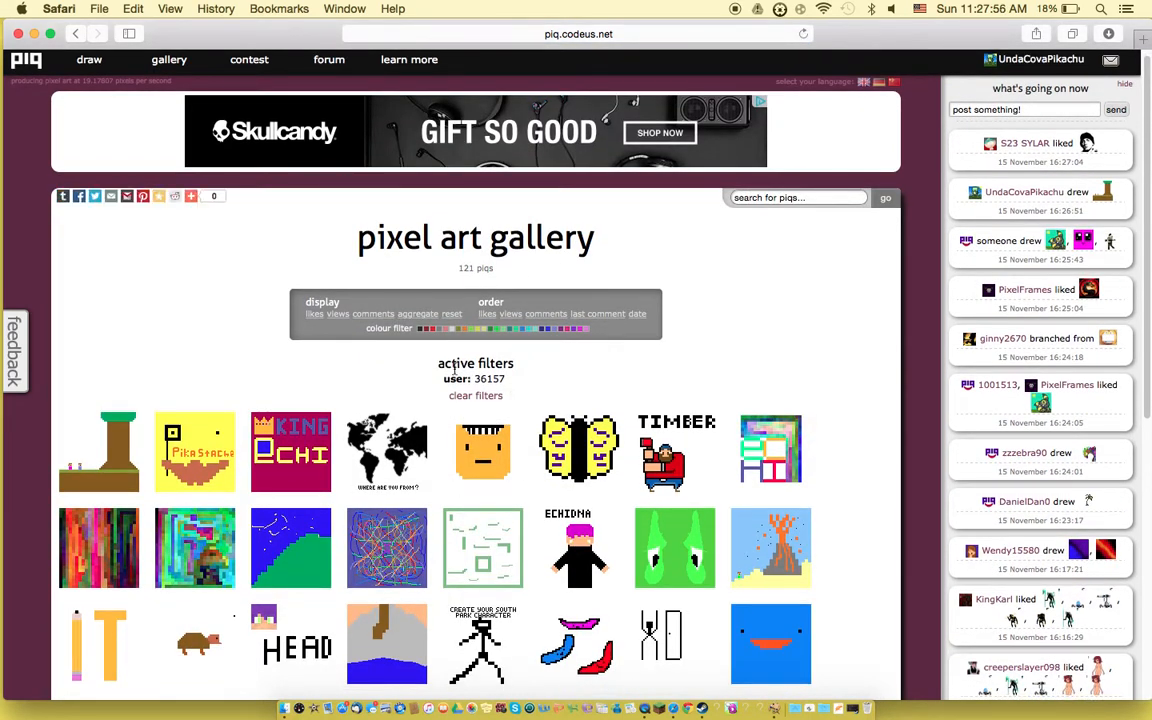
Step: Browse older piqs: echidna, Poop, MAGIC JELLYBEANS! and Perry he Platypus, closing each
{"action": "scroll", "scroll_direction": "down", "scroll_amount": 3}
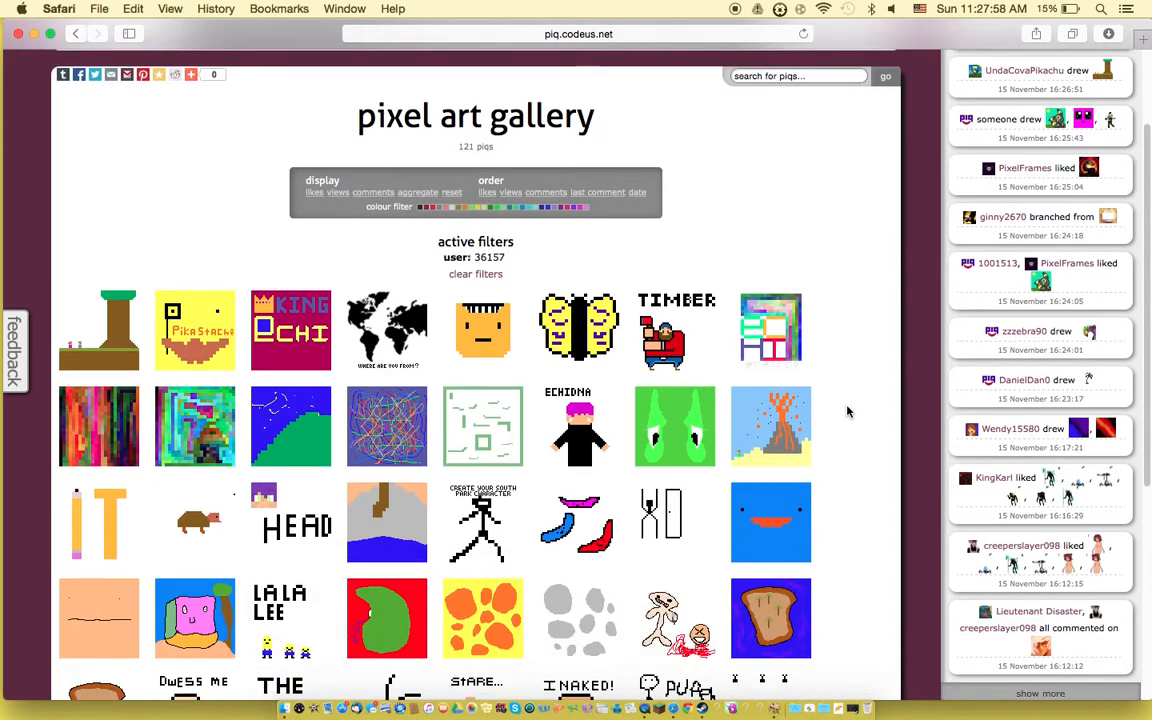
{"action": "scroll", "scroll_direction": "down", "scroll_amount": 3}
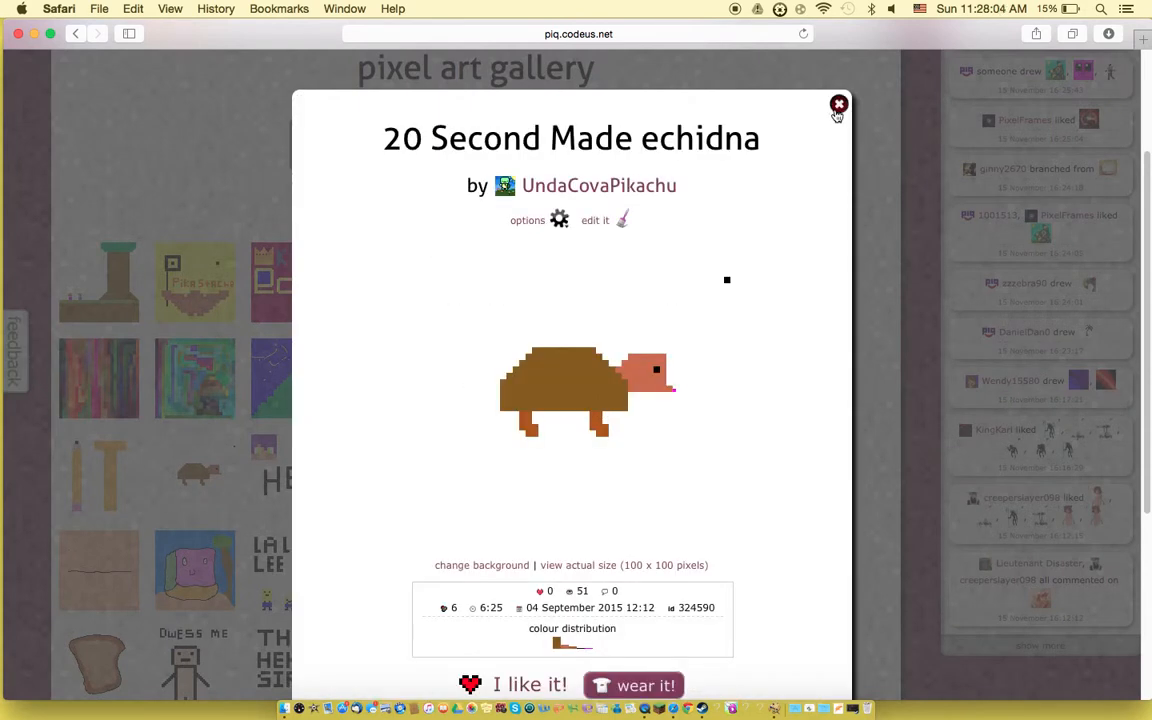
{"action": "left_click", "coordinate": [838, 104]}
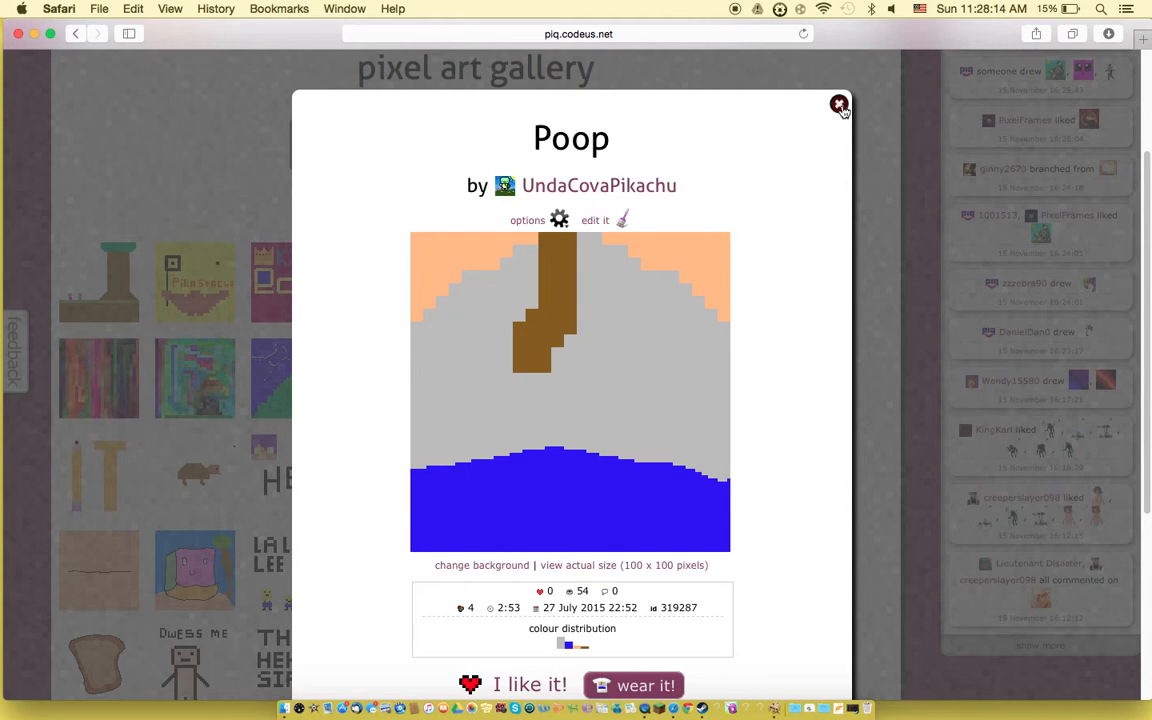
{"action": "left_click", "coordinate": [838, 104]}
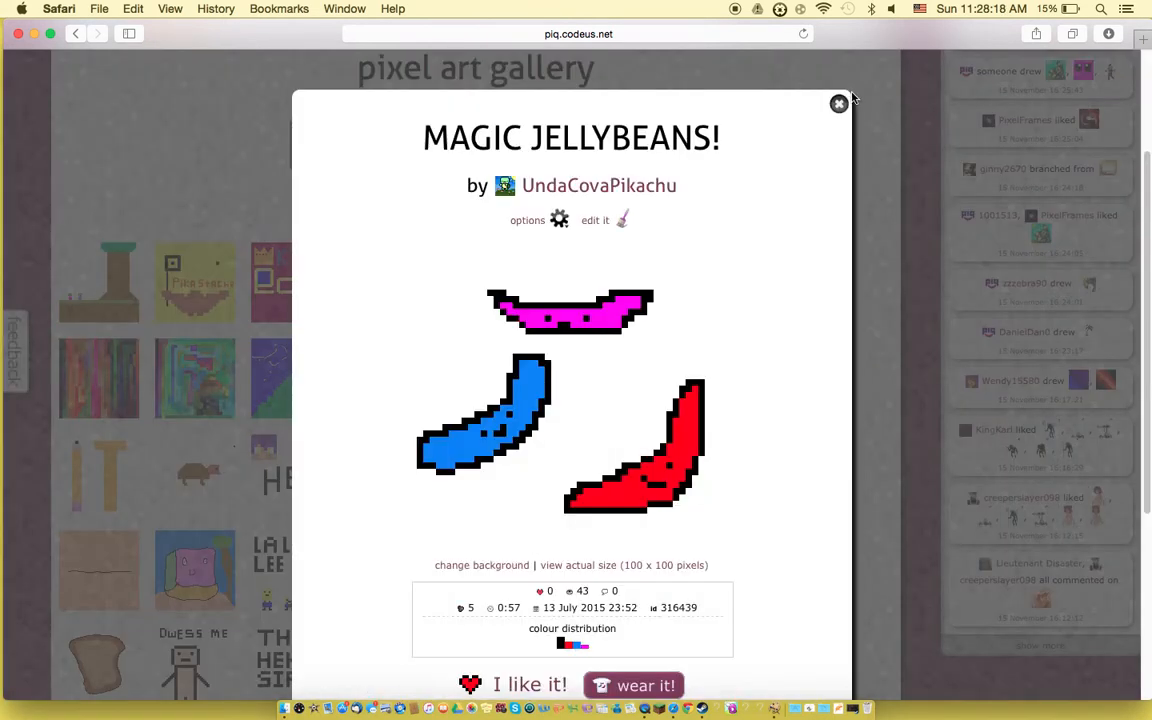
{"action": "left_click", "coordinate": [840, 104]}
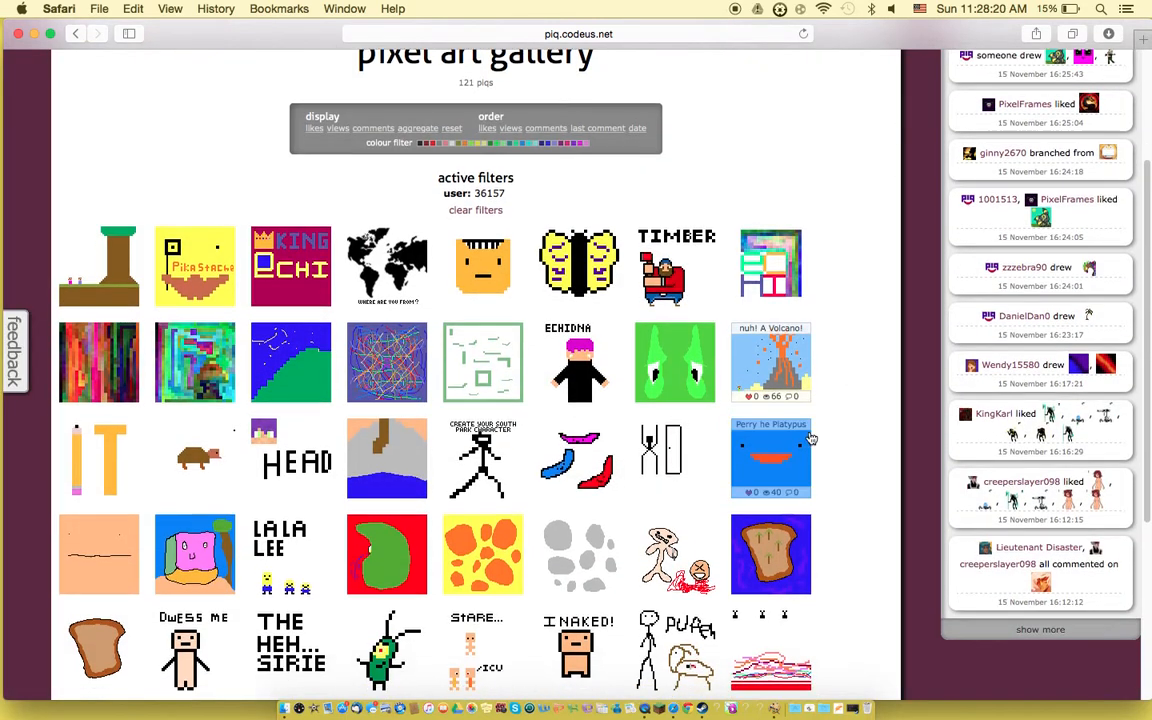
{"action": "left_click", "coordinate": [770, 458]}
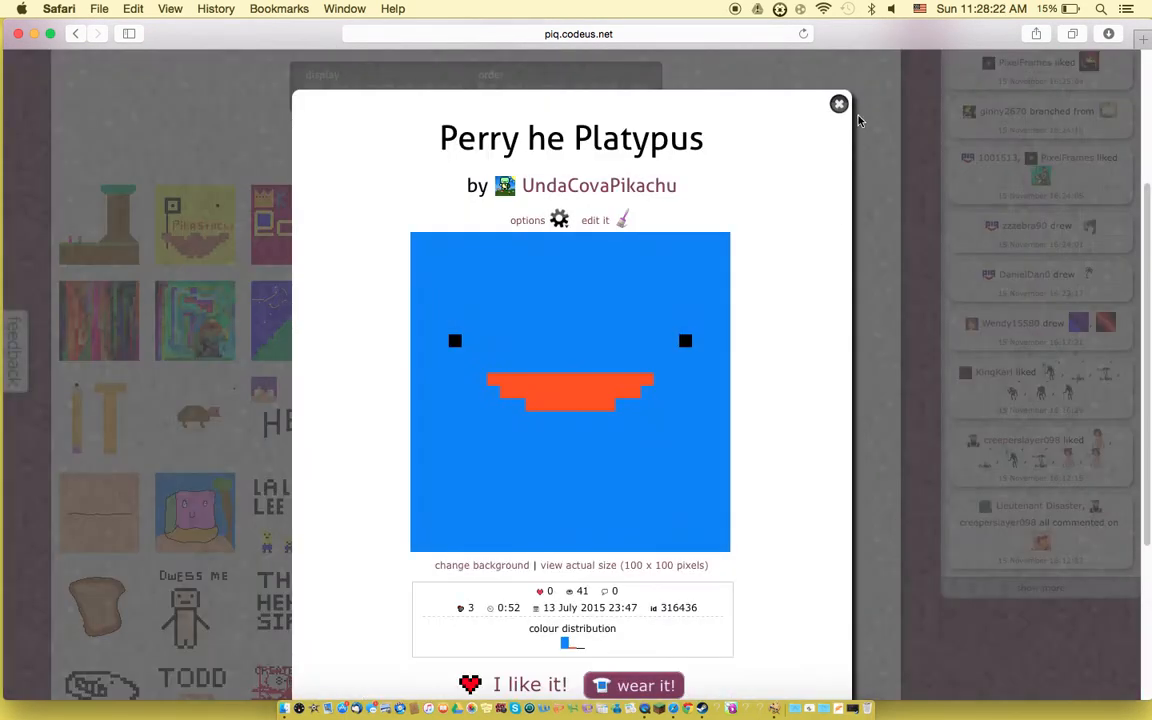
{"action": "left_click", "coordinate": [838, 104]}
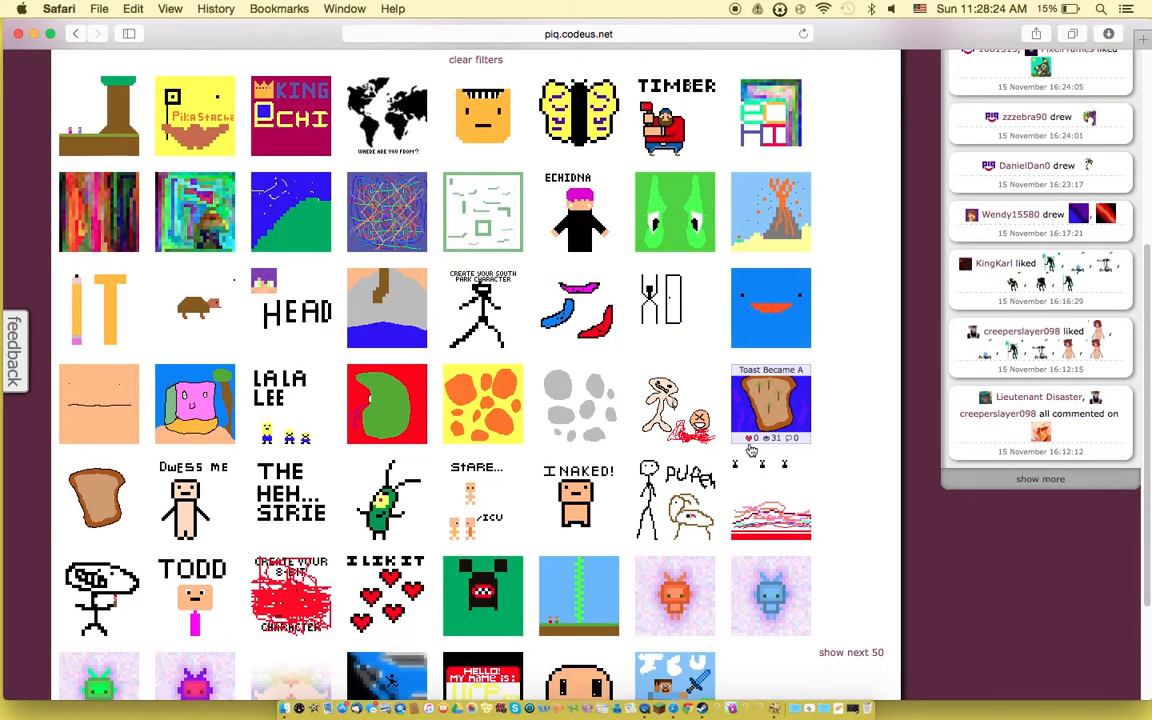
{"action": "scroll", "scroll_direction": "down", "scroll_amount": 3}
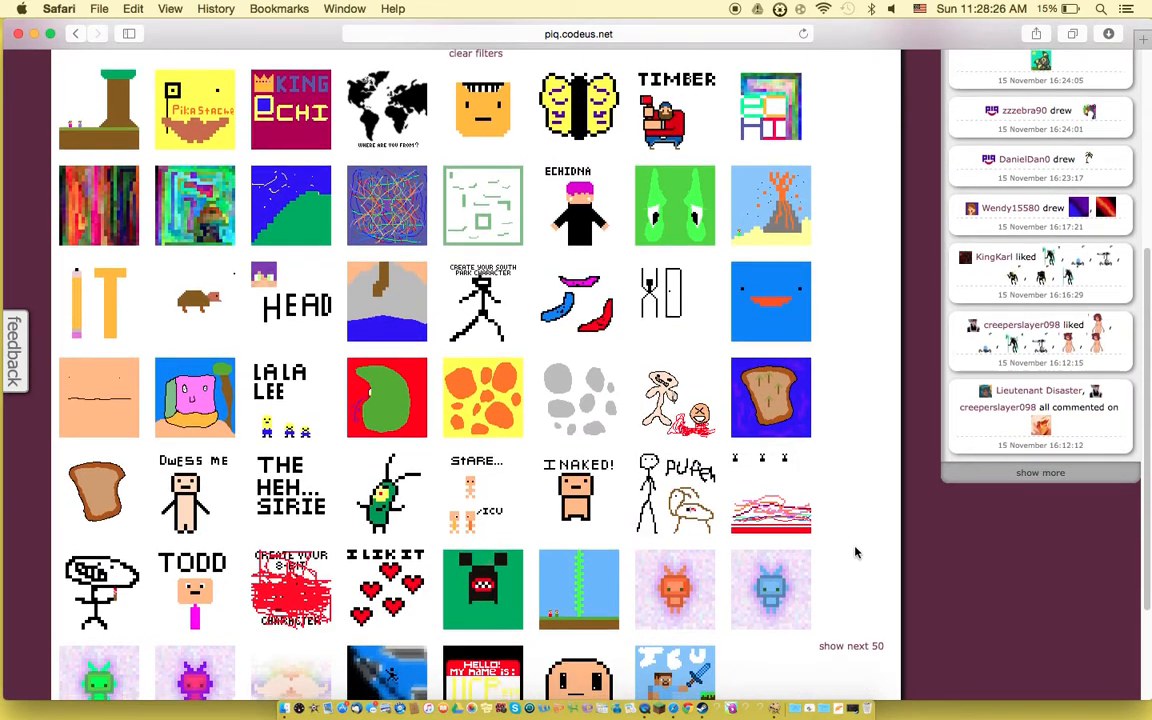
{"action": "scroll", "scroll_direction": "down", "scroll_amount": 3}
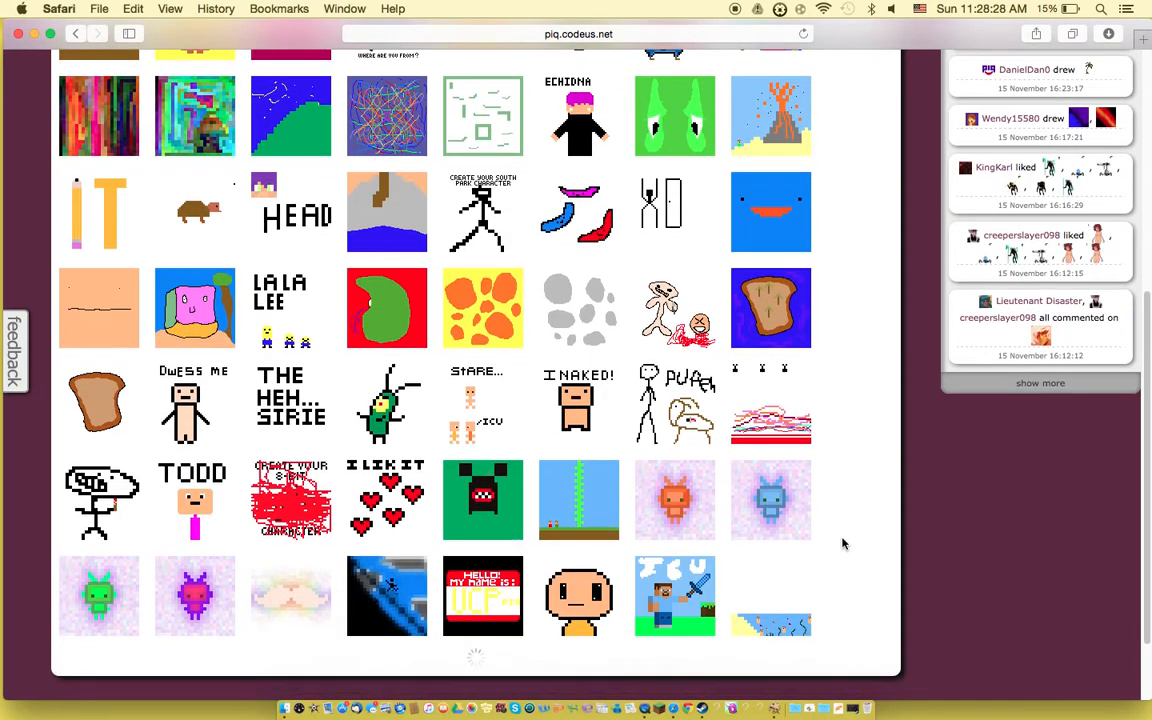
{"action": "scroll", "scroll_direction": "down", "scroll_amount": 3}
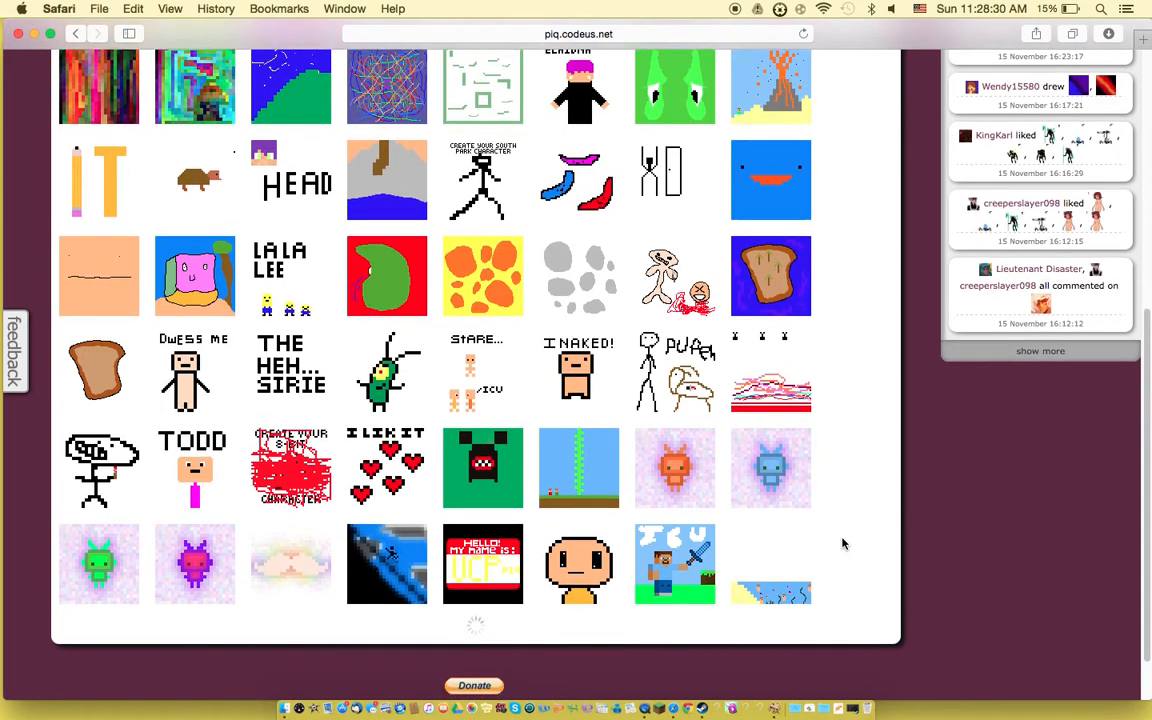
{"action": "scroll", "scroll_direction": "down", "scroll_amount": 3}
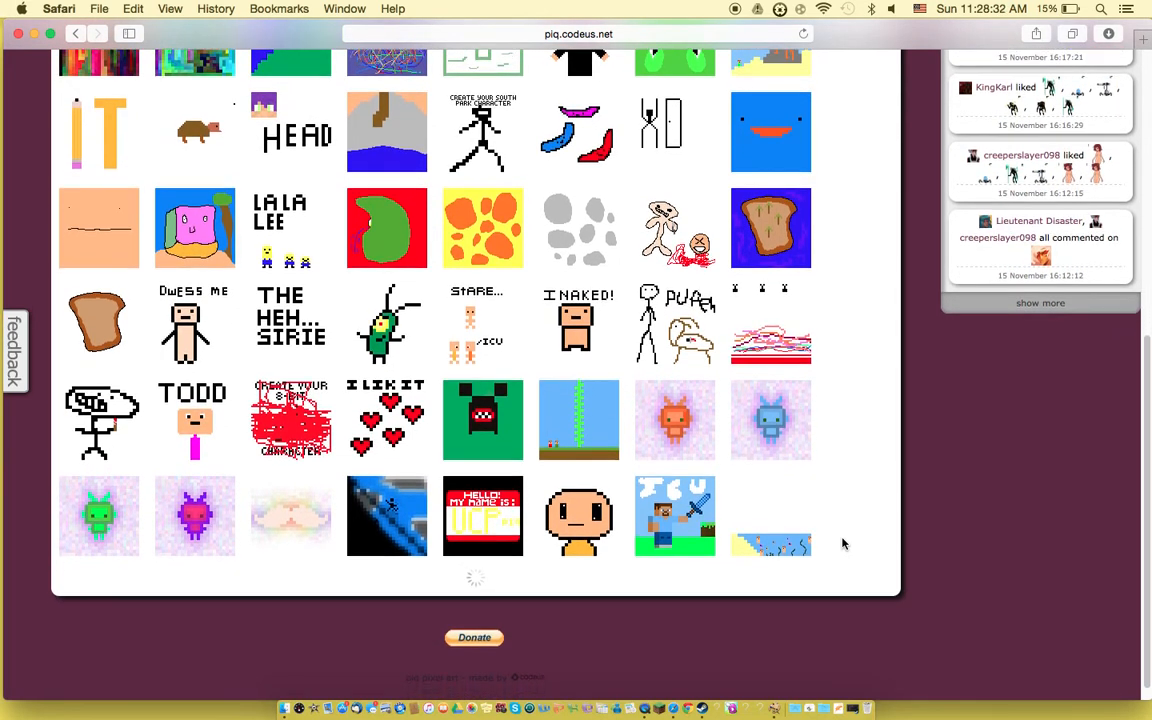
{"action": "scroll", "scroll_direction": "down", "scroll_amount": 3}
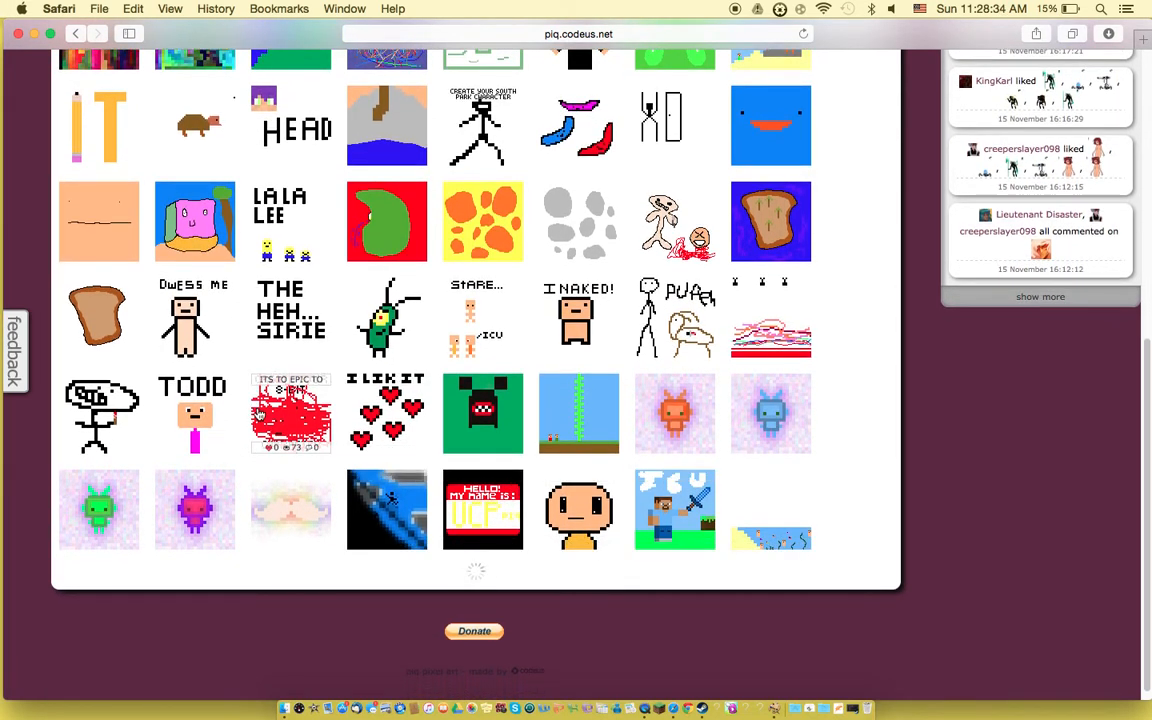
{"action": "left_click", "coordinate": [290, 412]}
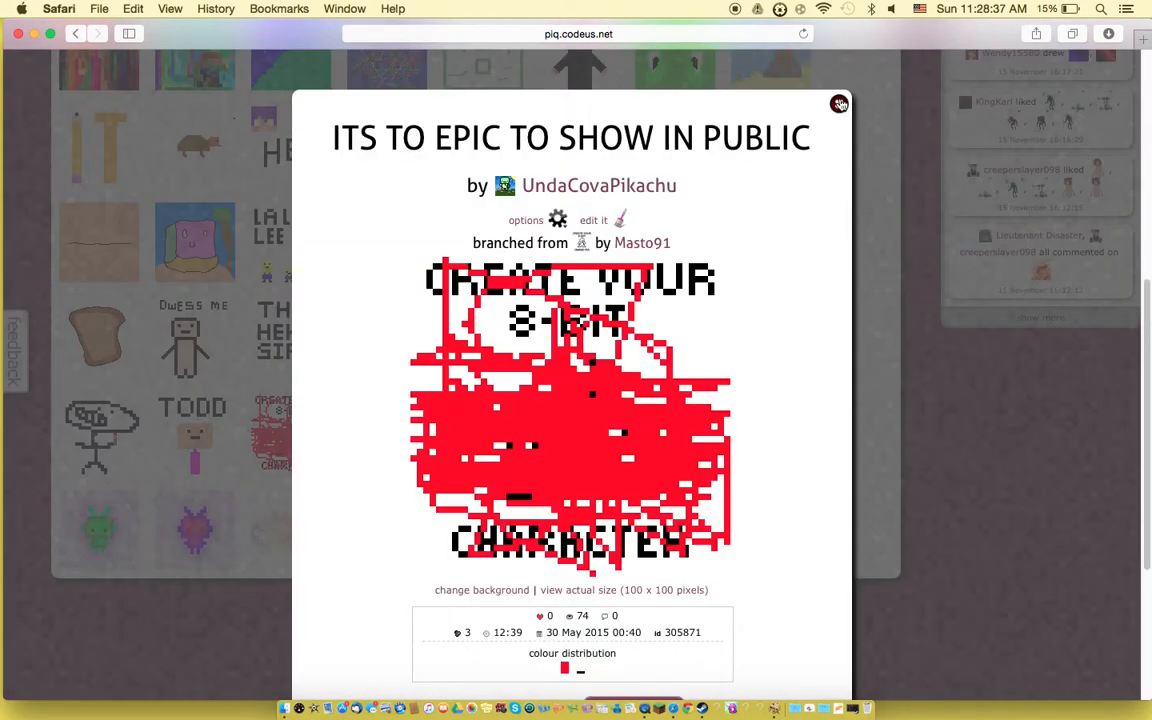
{"action": "left_click", "coordinate": [840, 104]}
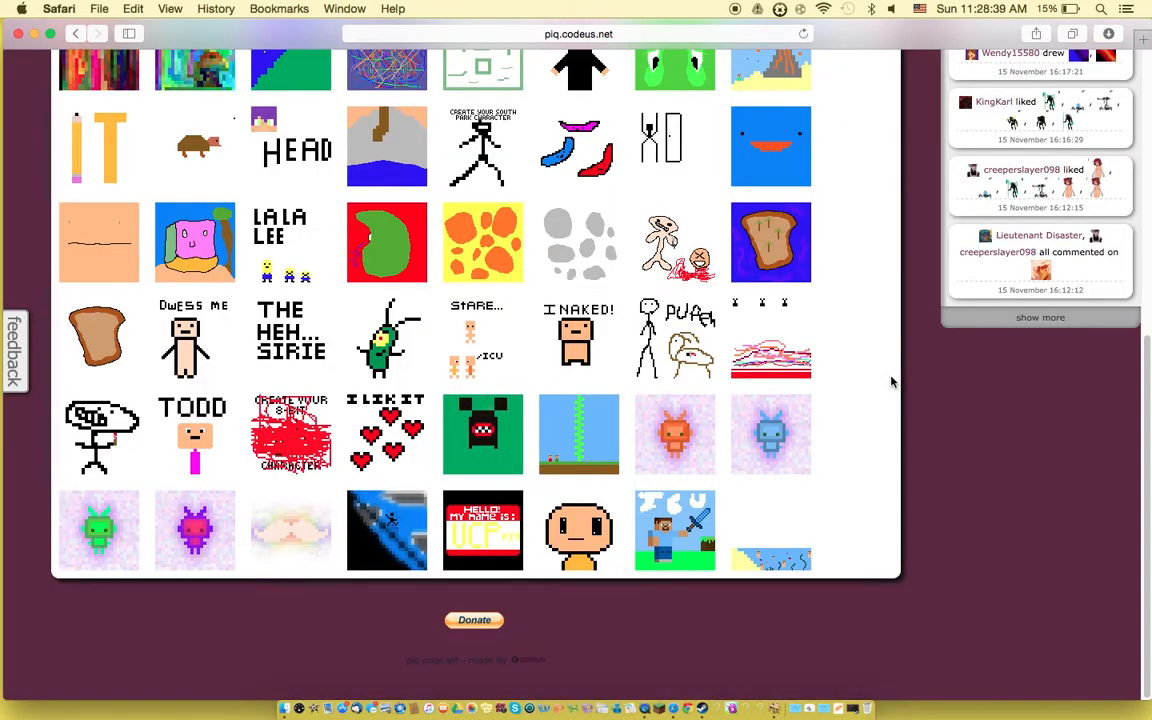
{"action": "mouse_move", "coordinate": [770, 434]}
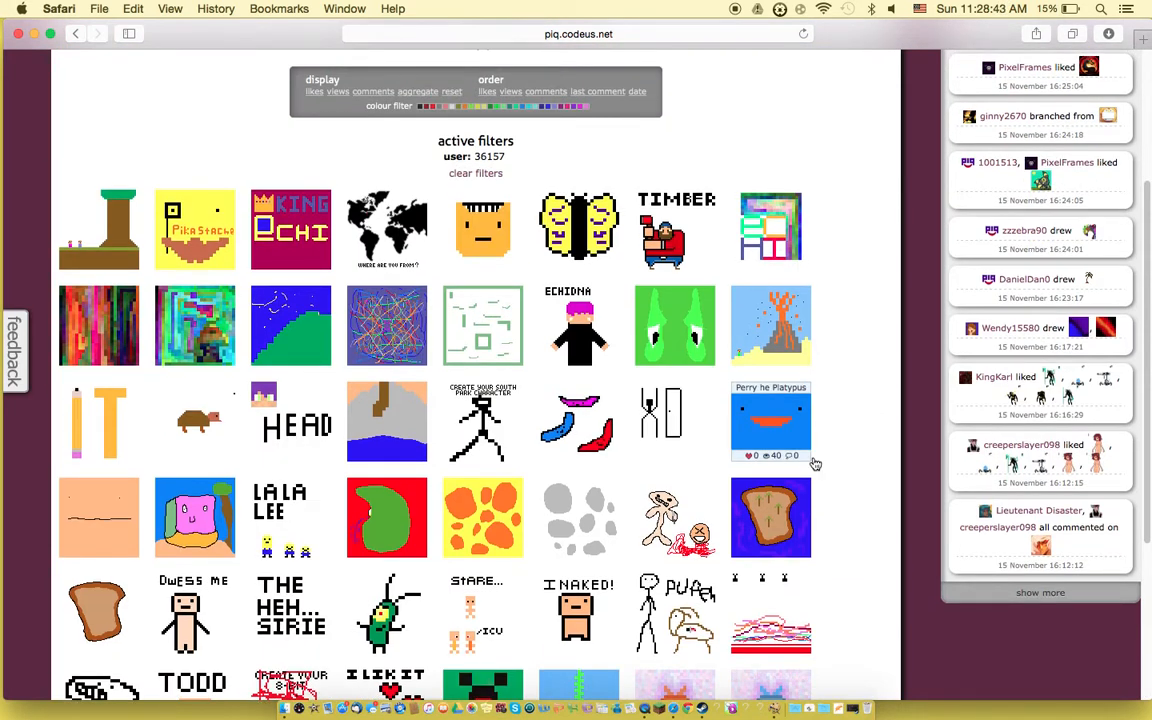
{"action": "scroll", "scroll_direction": "down", "scroll_amount": 3}
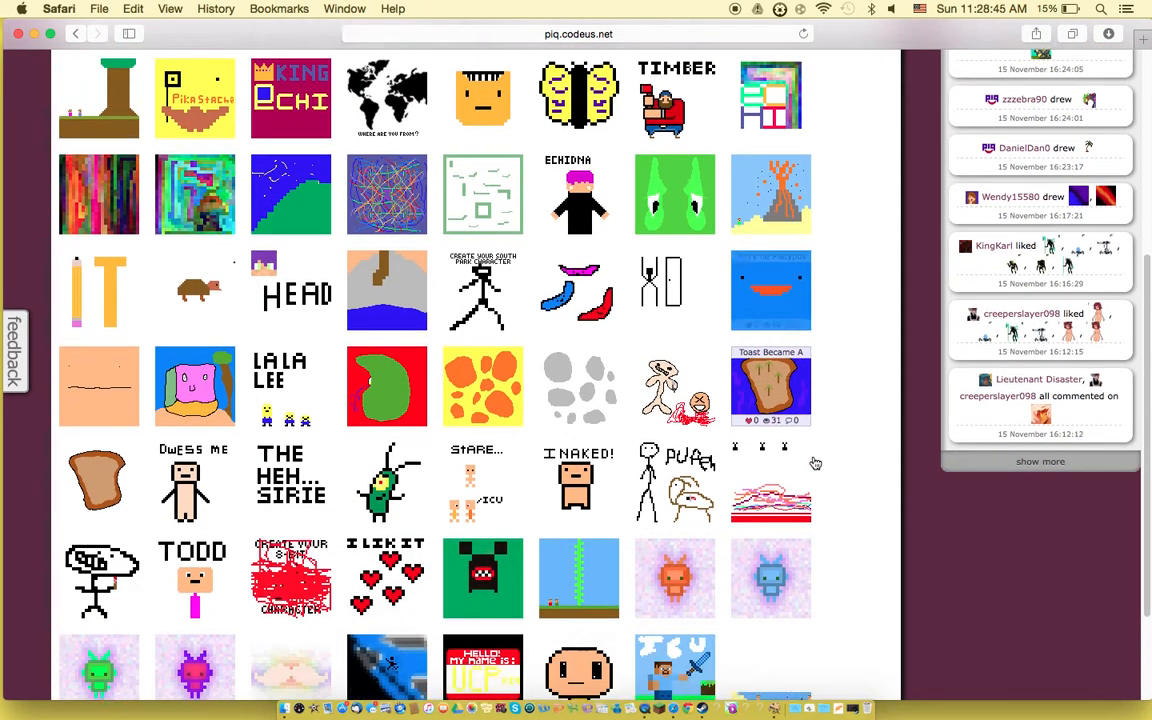
{"action": "scroll", "scroll_direction": "down", "scroll_amount": 3}
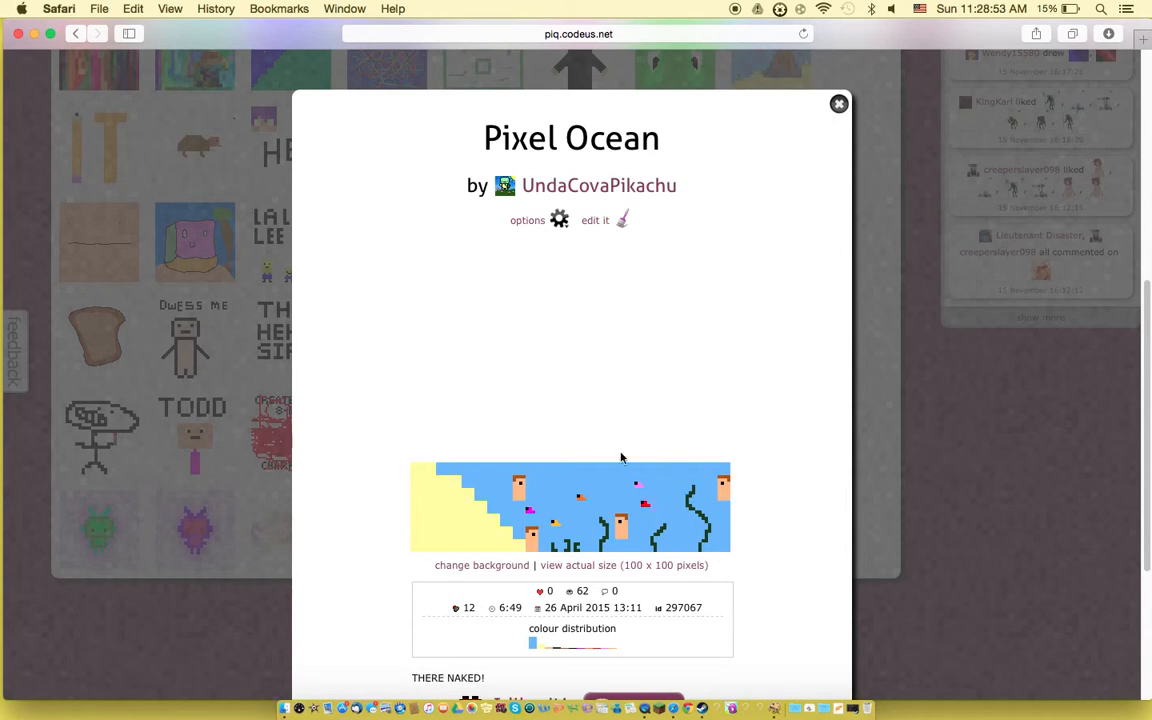
{"action": "mouse_move", "coordinate": [850, 158]}
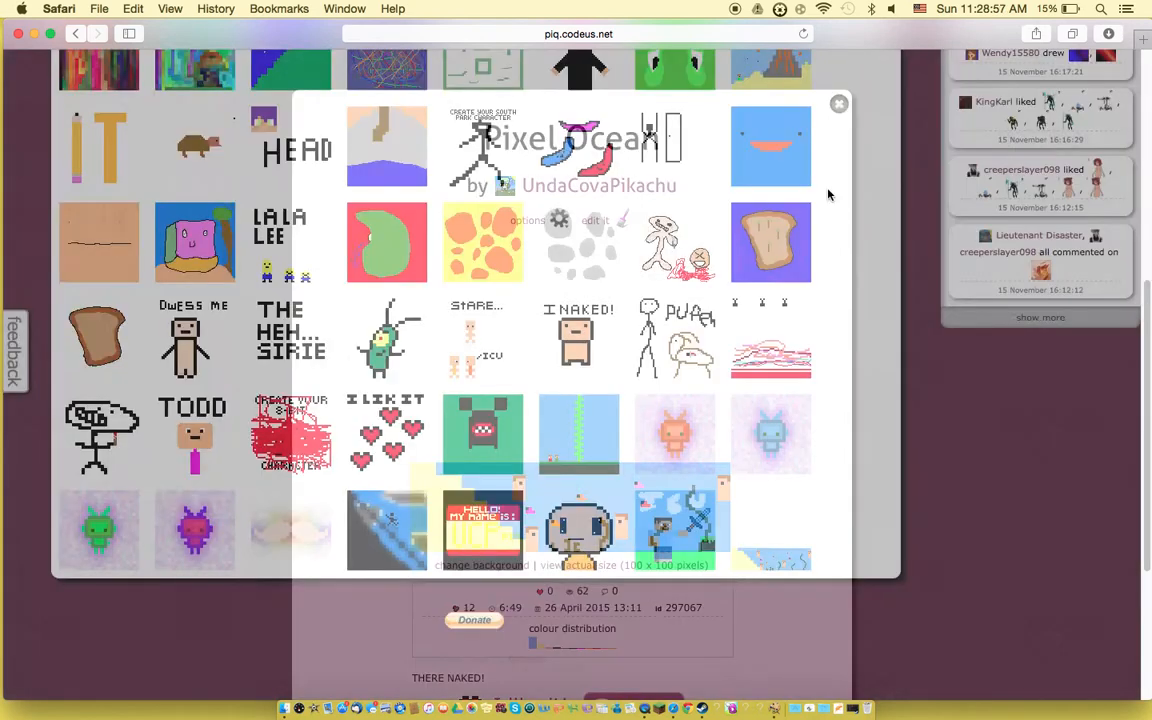
{"action": "left_click", "coordinate": [838, 104]}
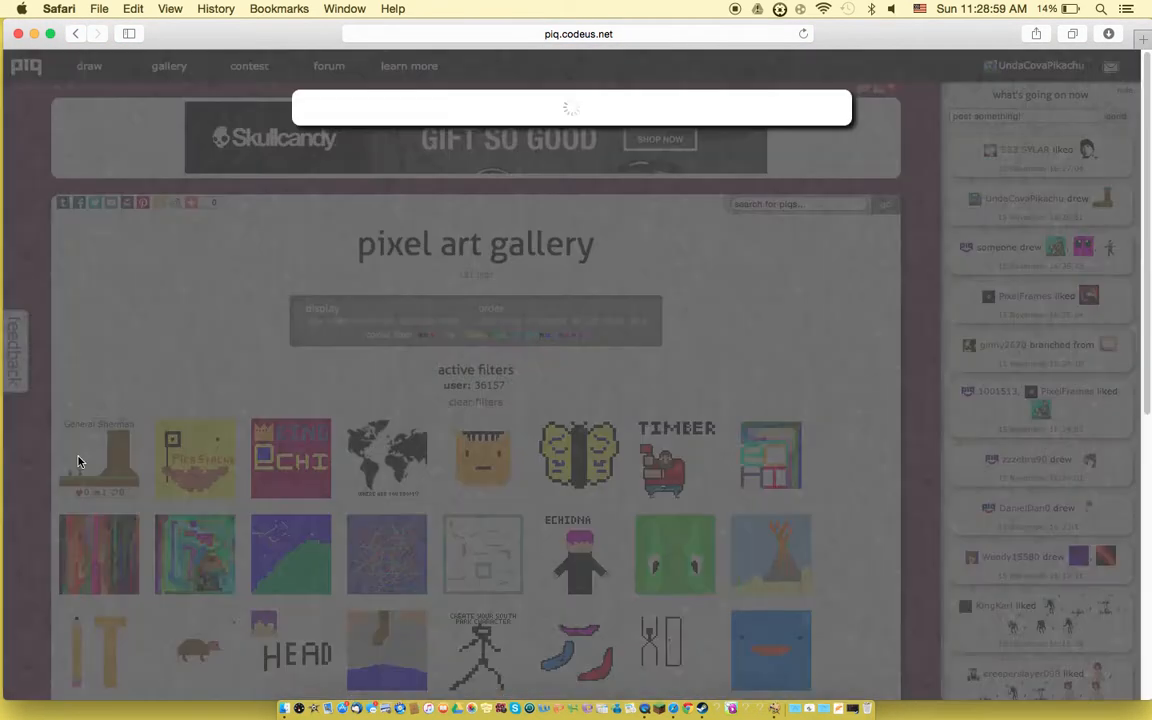
{"action": "left_click", "coordinate": [98, 456]}
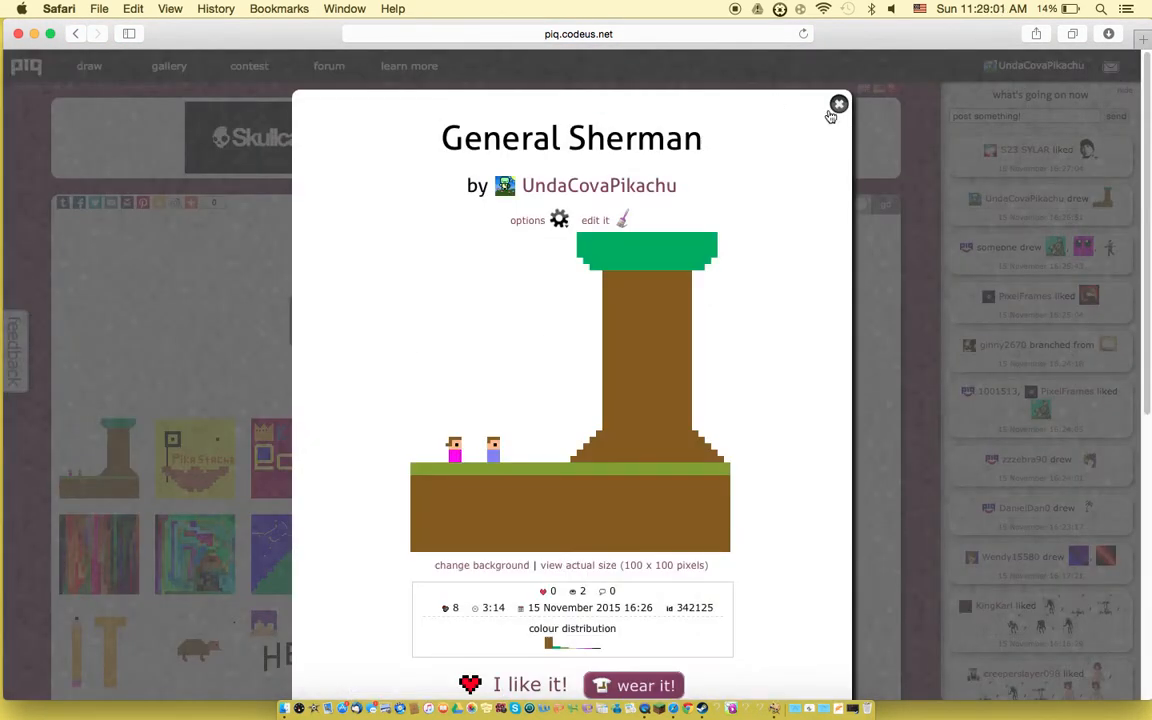
{"action": "left_click", "coordinate": [838, 104]}
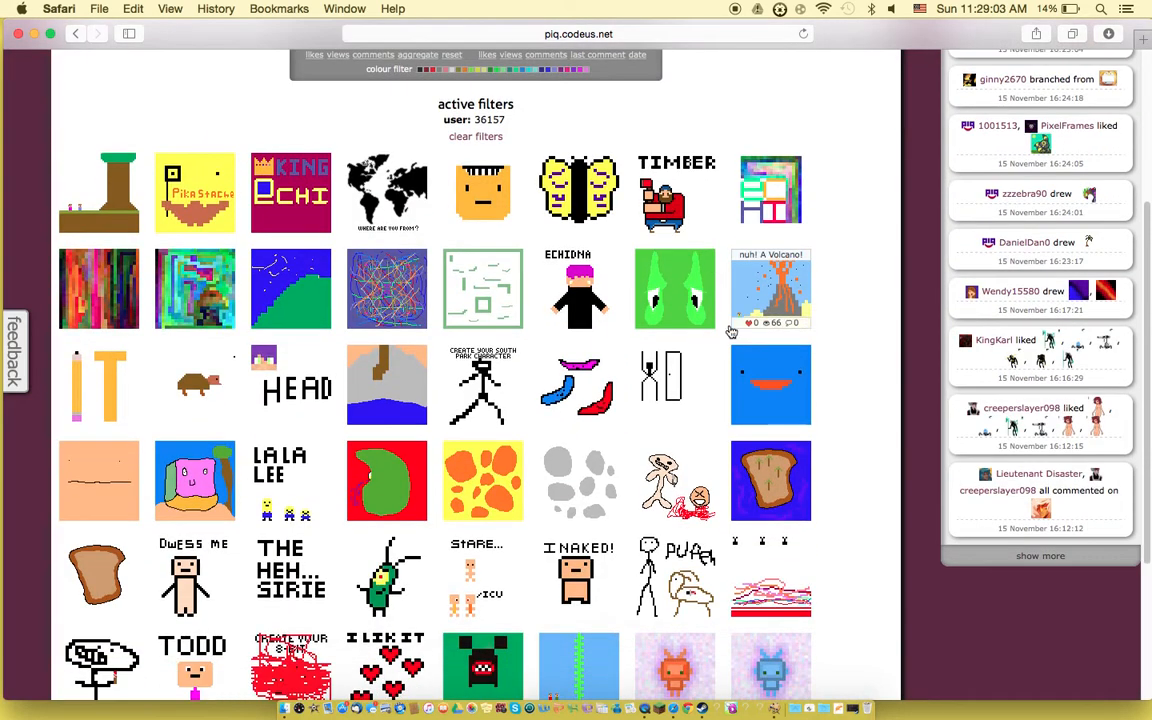
{"action": "left_click", "coordinate": [676, 190]}
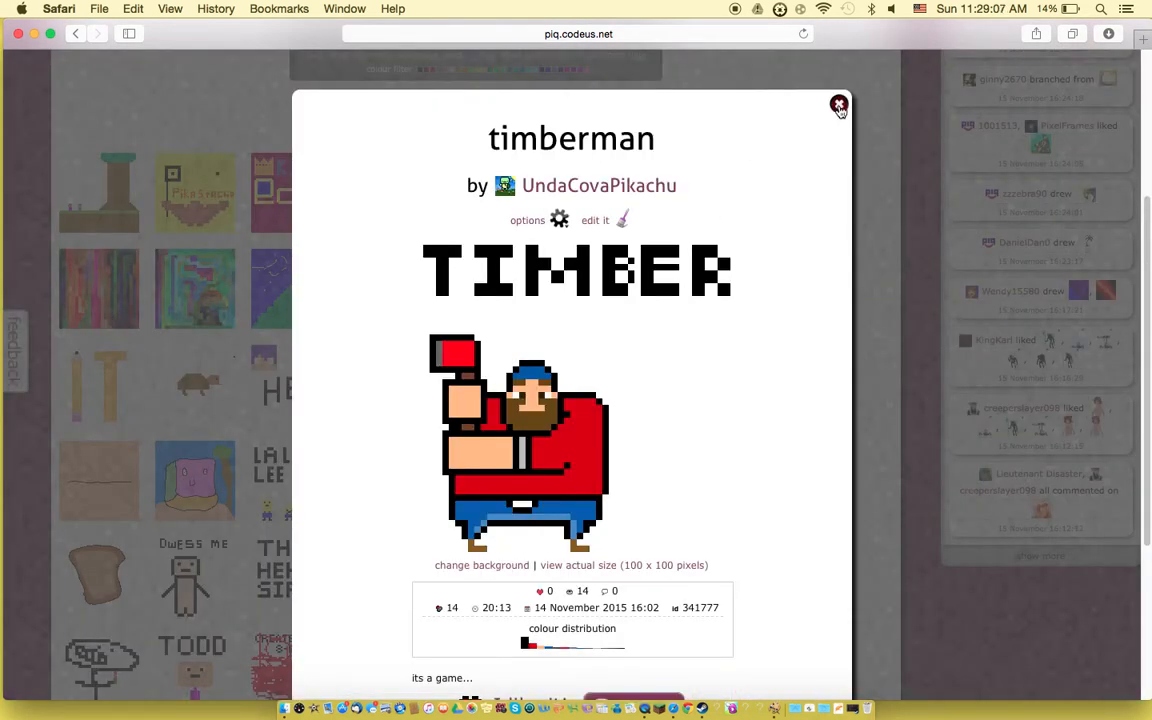
{"action": "left_click", "coordinate": [838, 104]}
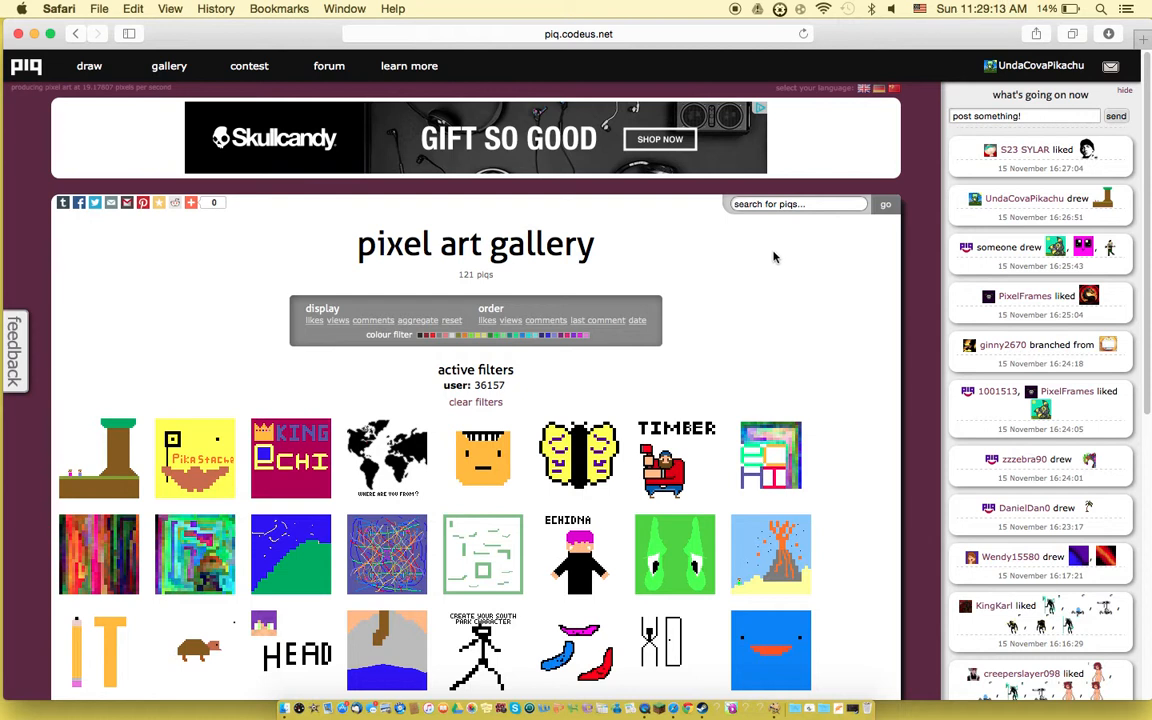
{"action": "mouse_move", "coordinate": [720, 280]}
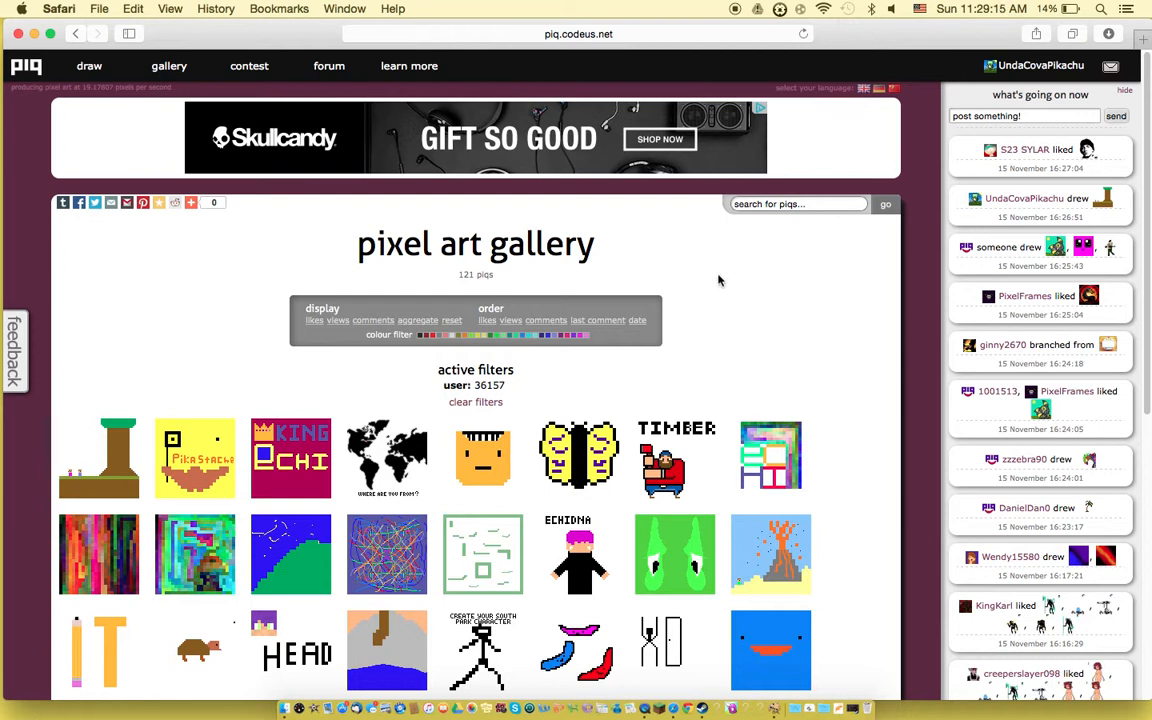